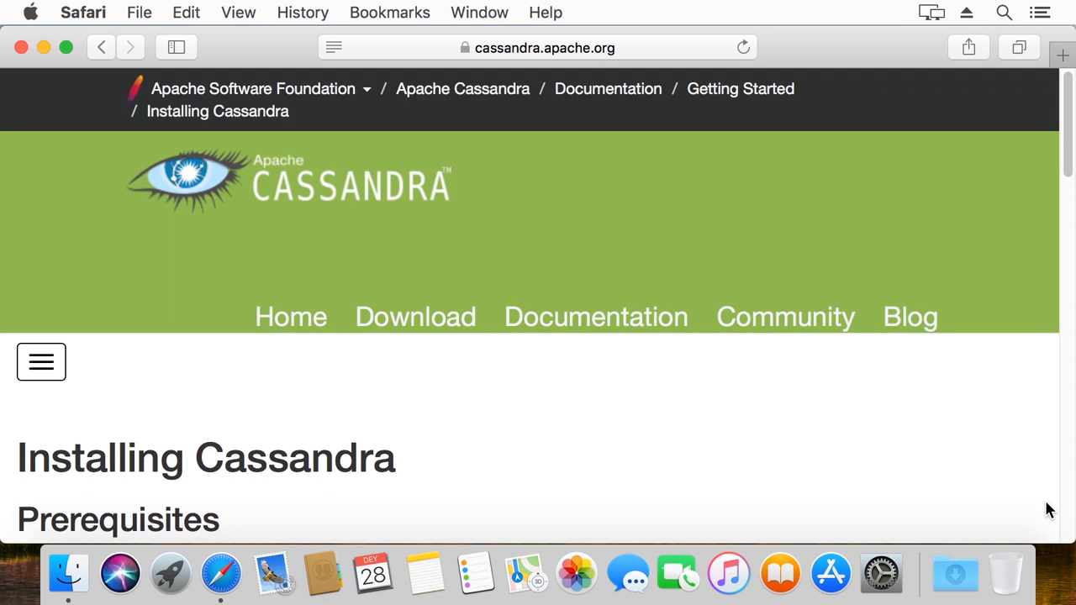
mouse_move(852, 420)
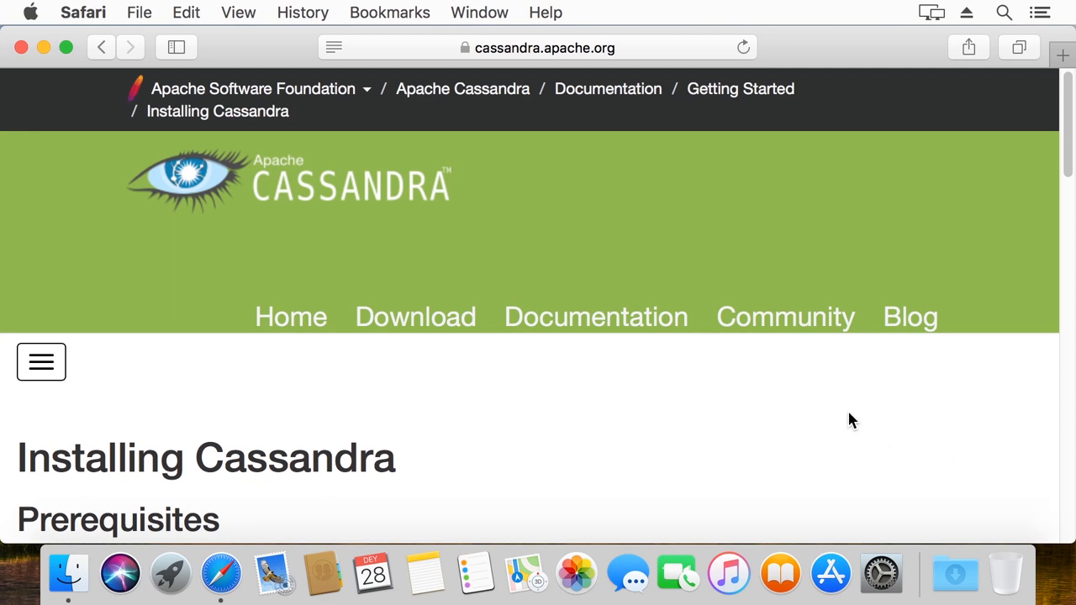
mouse_move(835, 420)
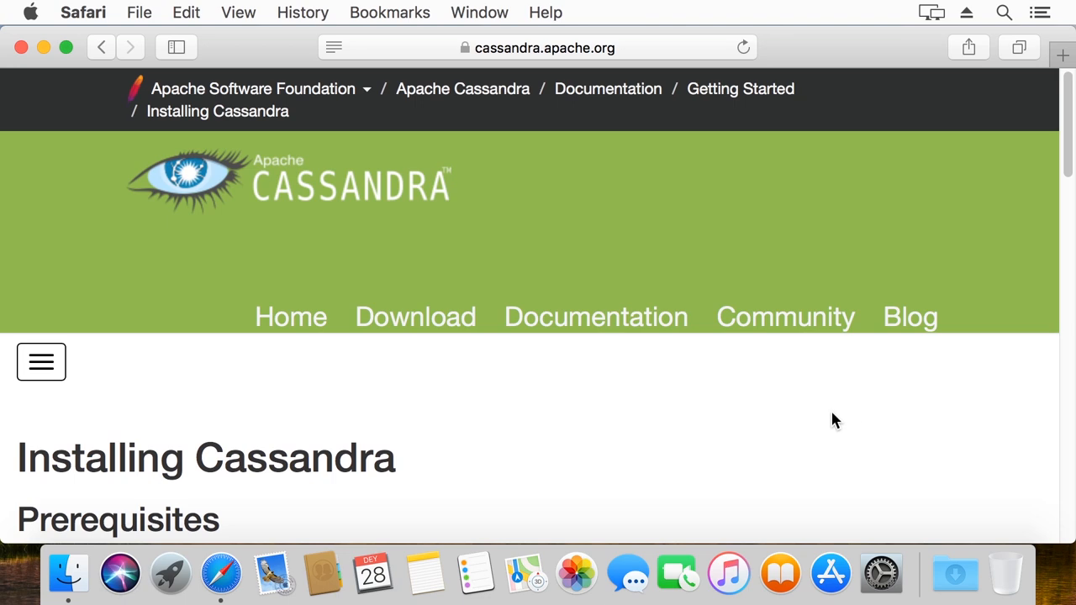
Highlight the Java 8 and Python 2.7 prerequisites listed on the Cassandra page.
scroll(down, 3)
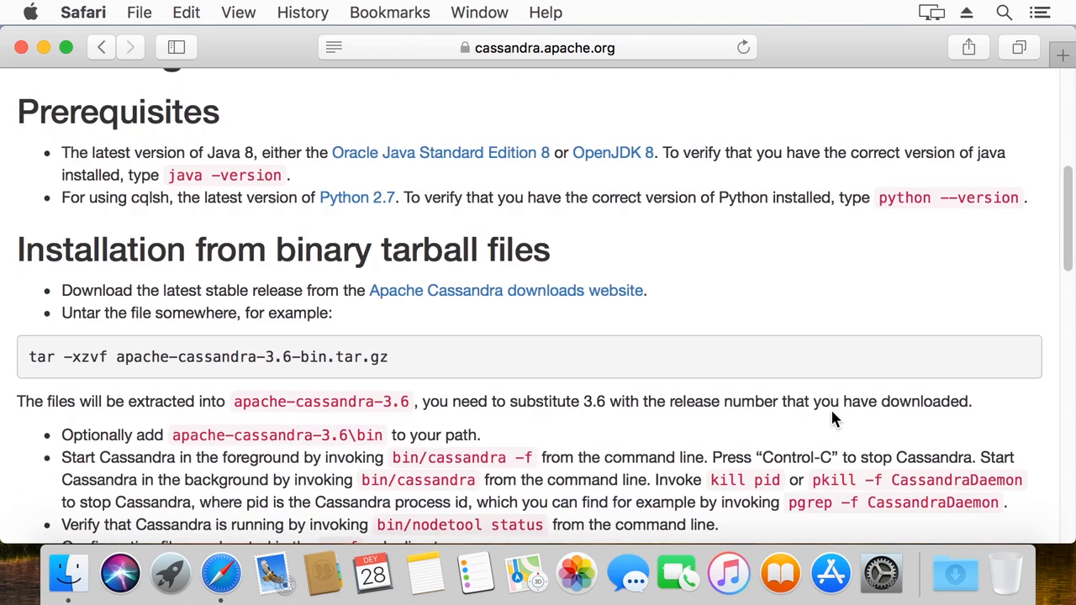
mouse_move(205, 151)
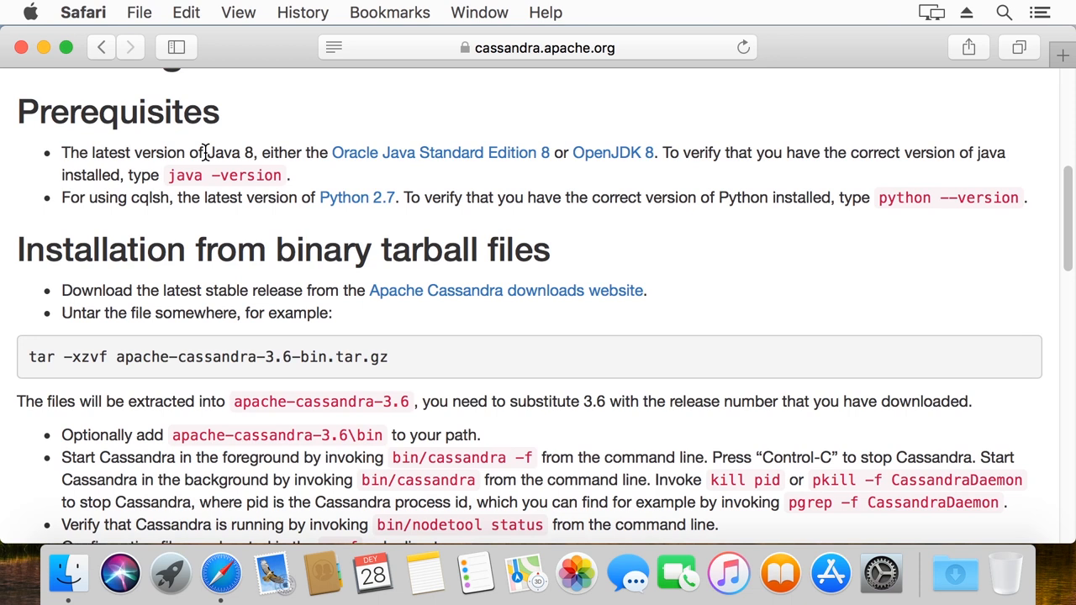
double_click(229, 151)
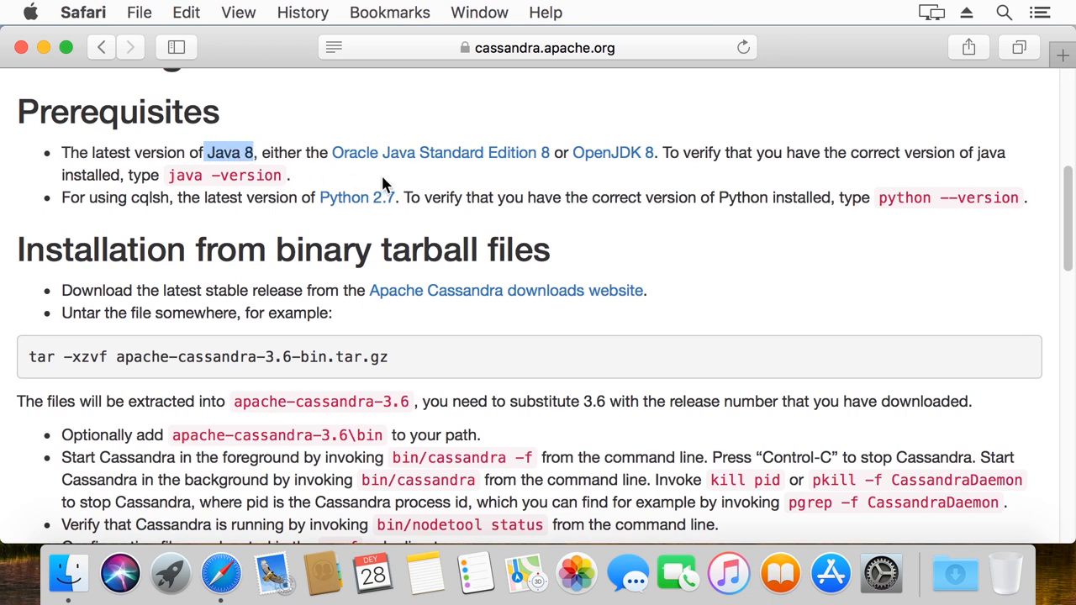
mouse_move(356, 198)
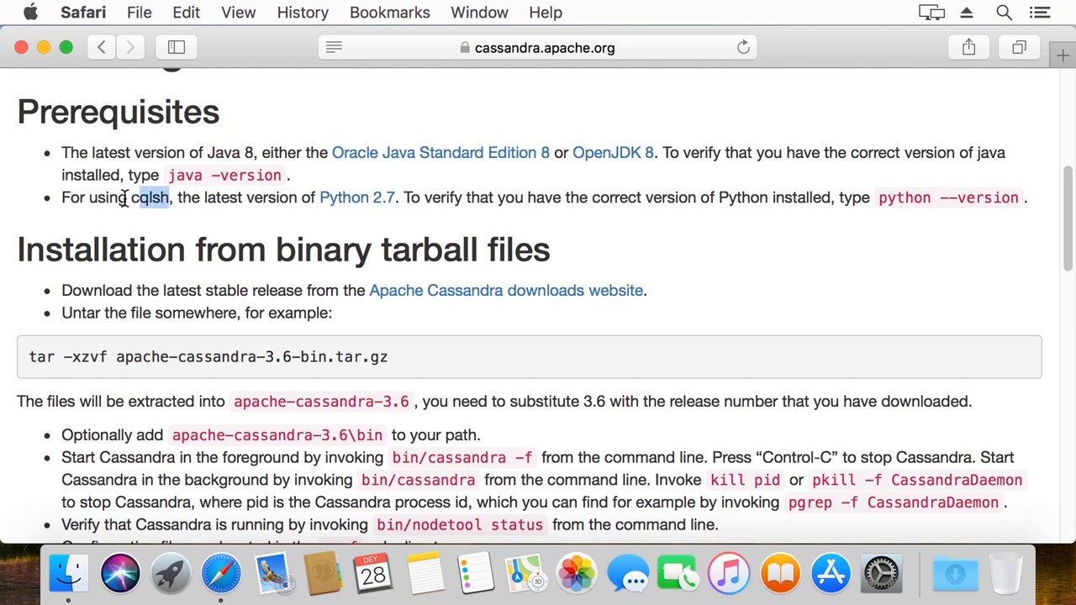
double_click(149, 198)
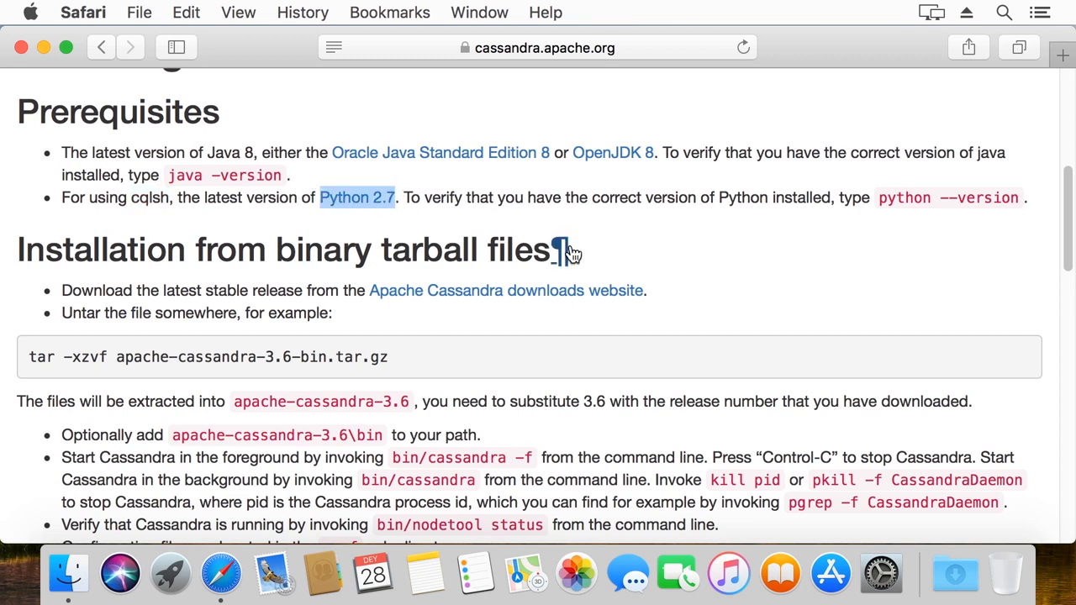
mouse_move(619, 198)
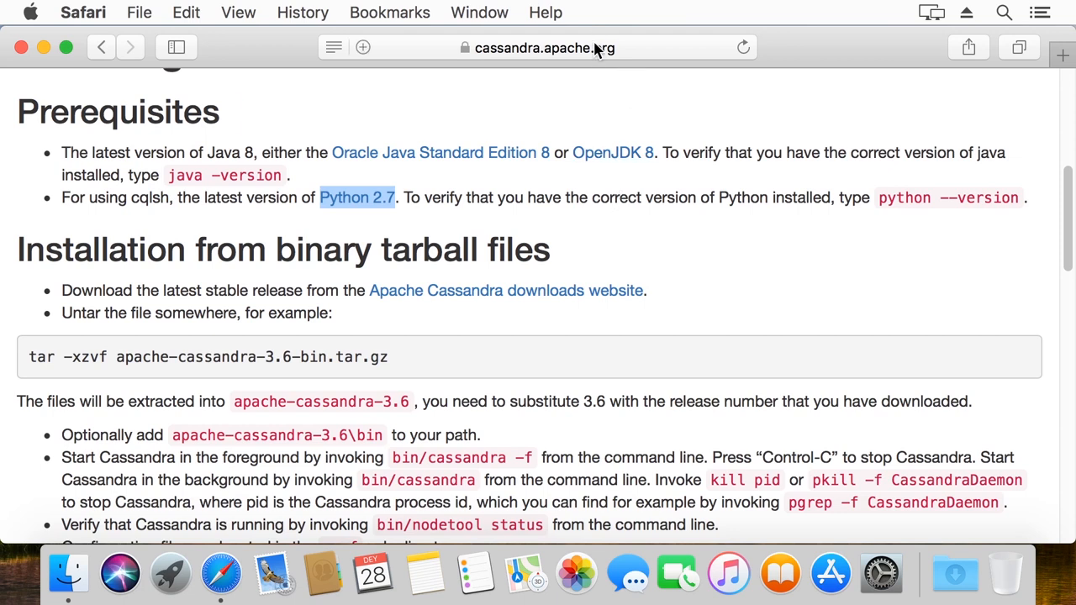
Go to brew.sh and copy the Homebrew install command from the page.
click(544, 47)
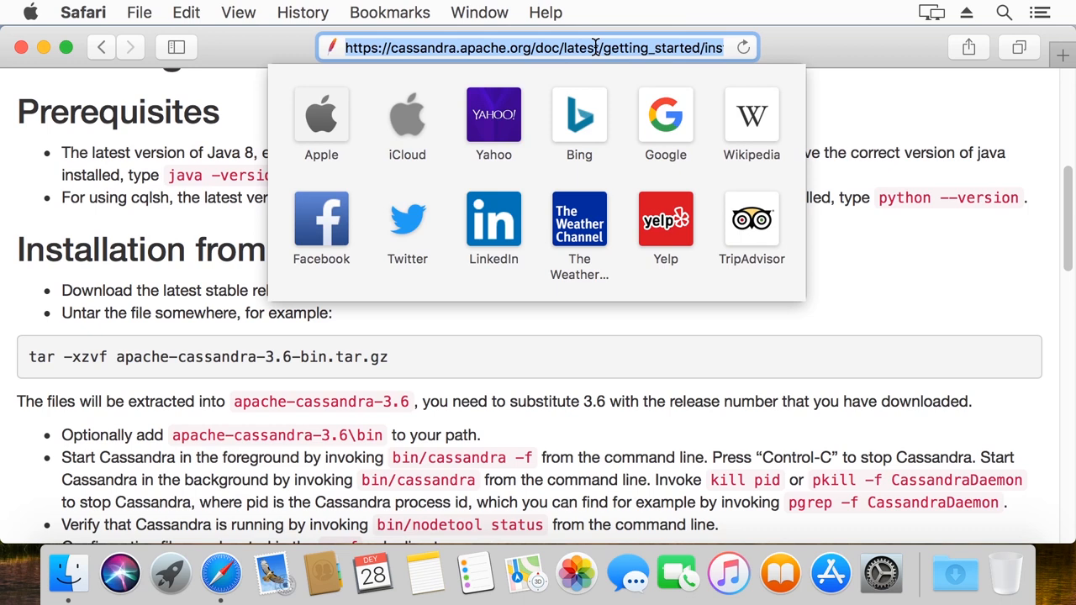
text(brew.sh)
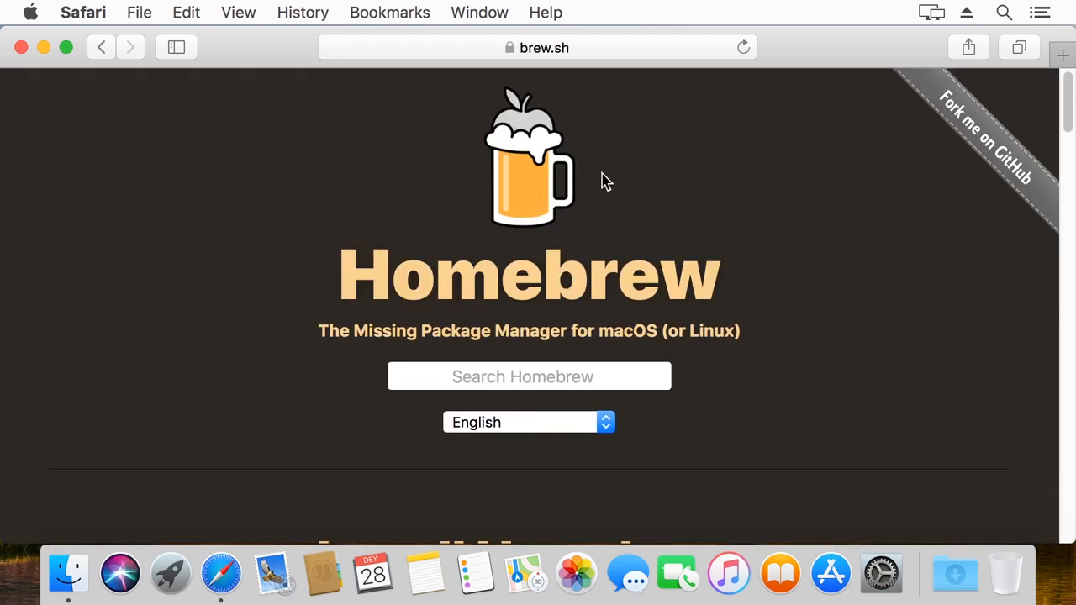
mouse_move(726, 360)
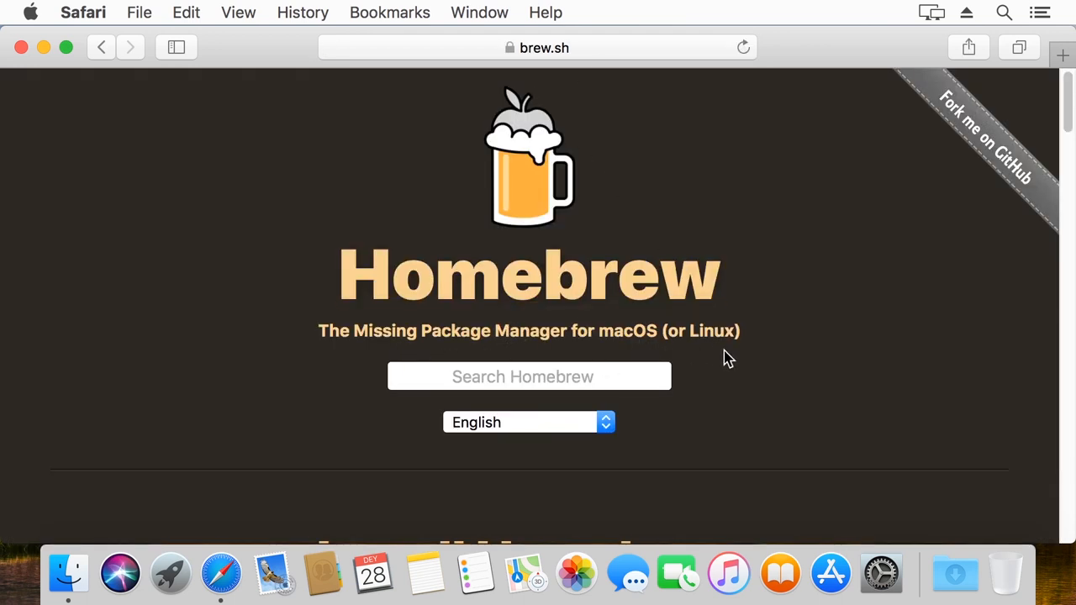
scroll(down, 3)
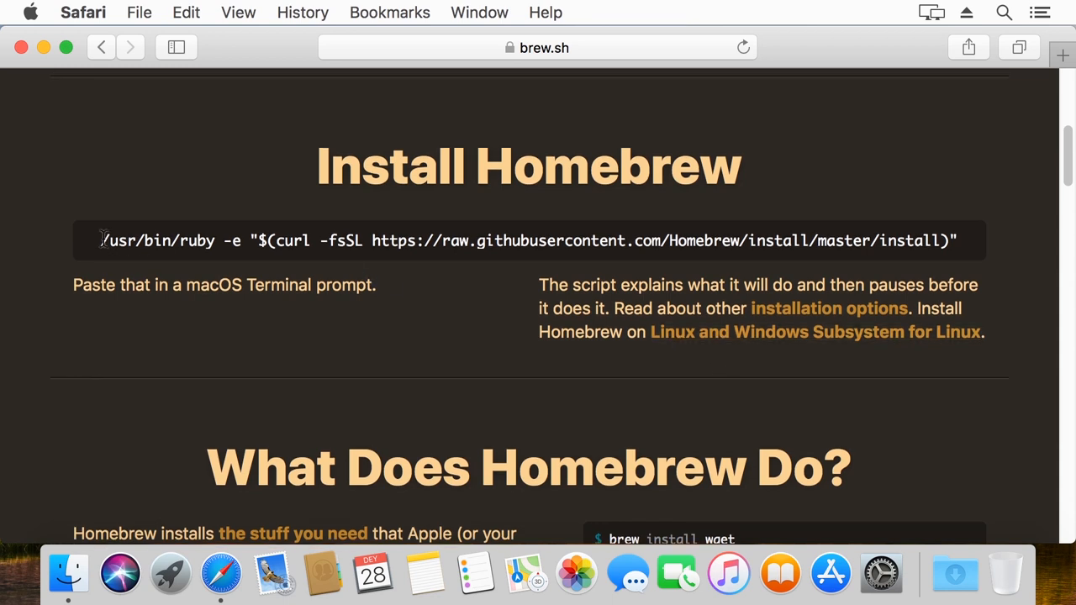
triple_click(527, 240)
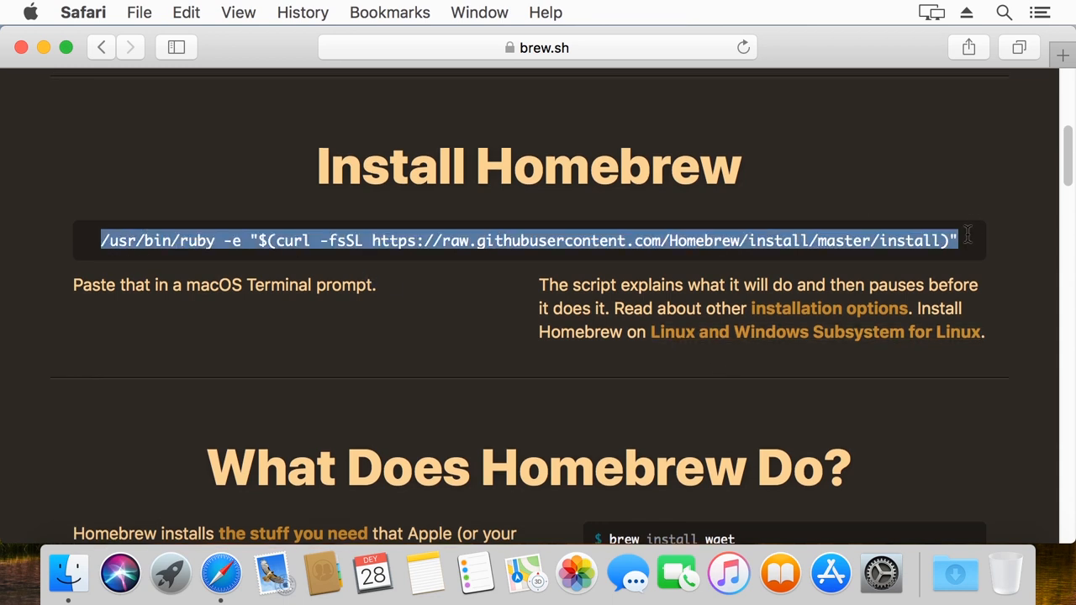
right_click(941, 242)
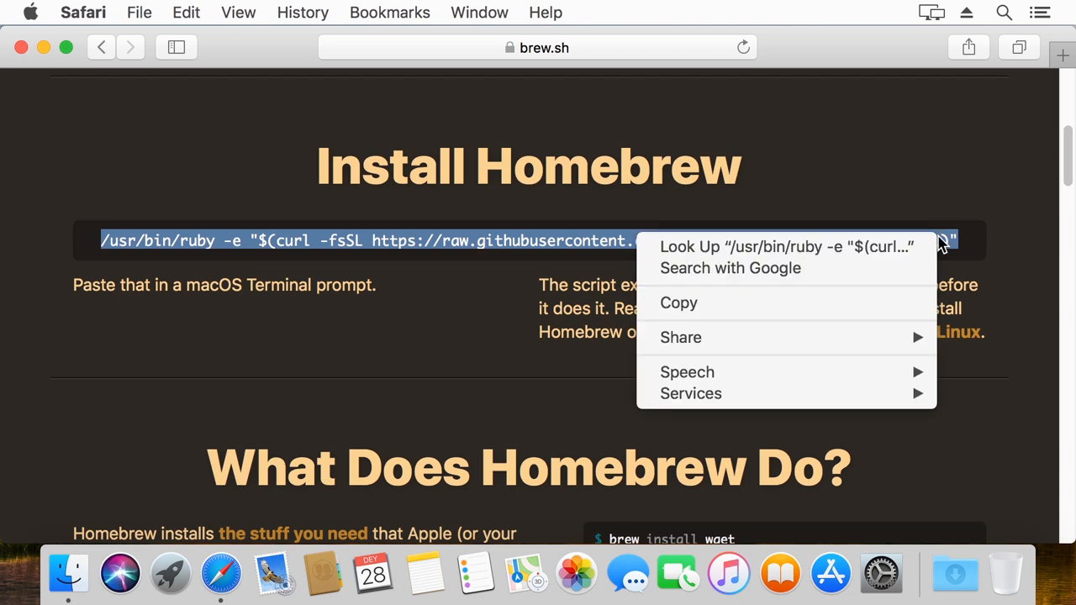
click(807, 302)
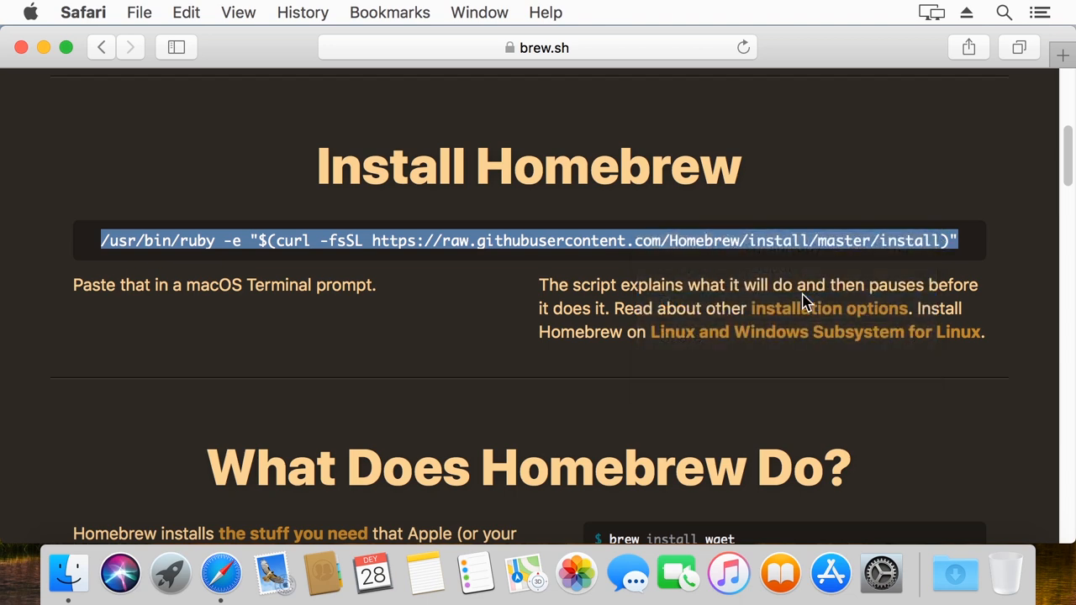
mouse_move(800, 296)
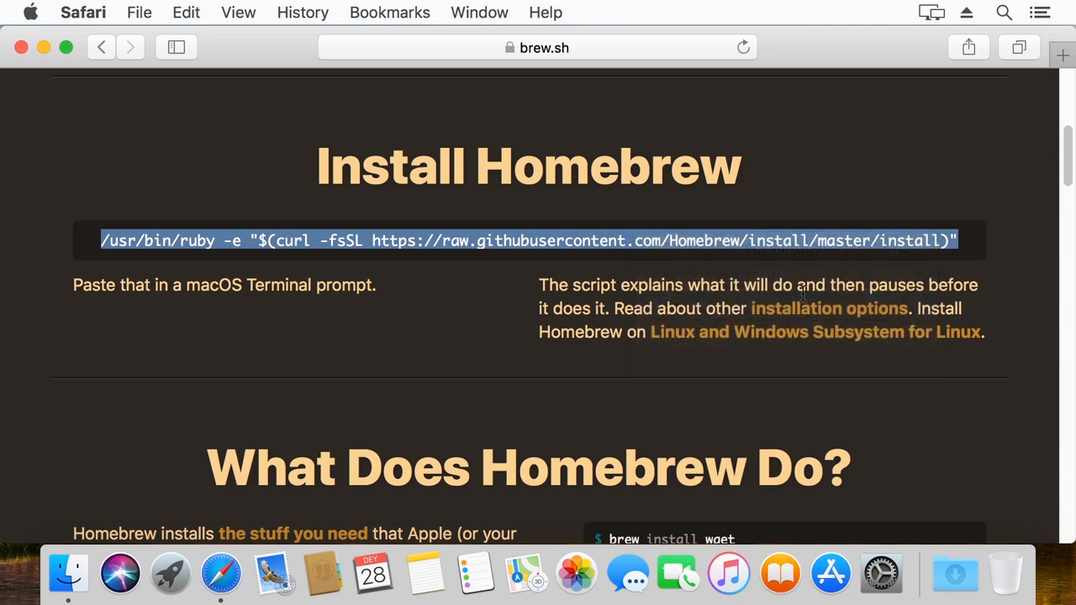
mouse_move(67, 571)
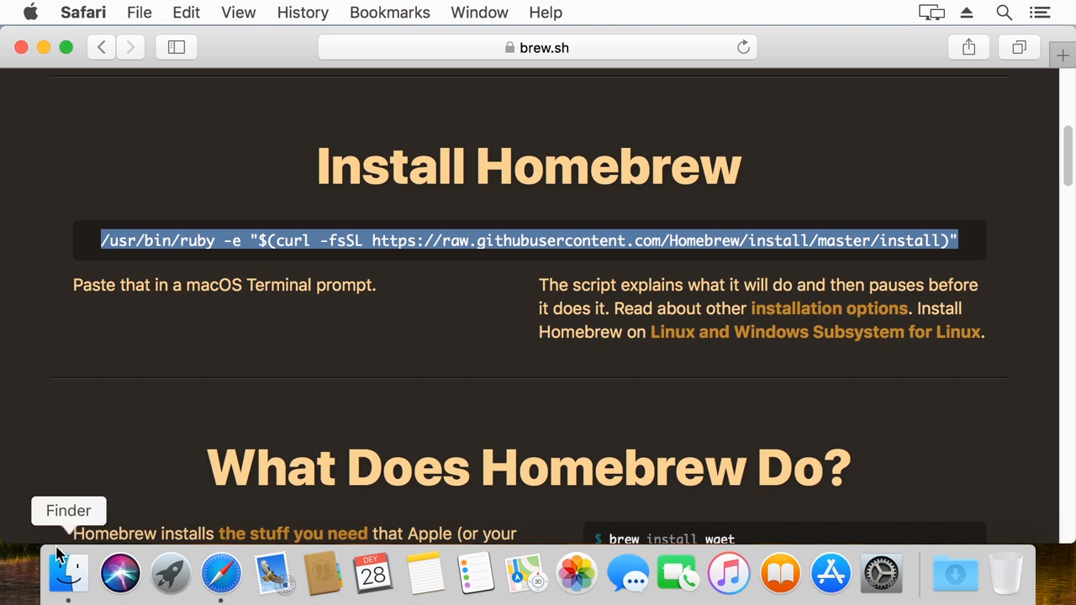
Launch Terminal via Spotlight and run the pasted Homebrew install script through to success.
click(1003, 11)
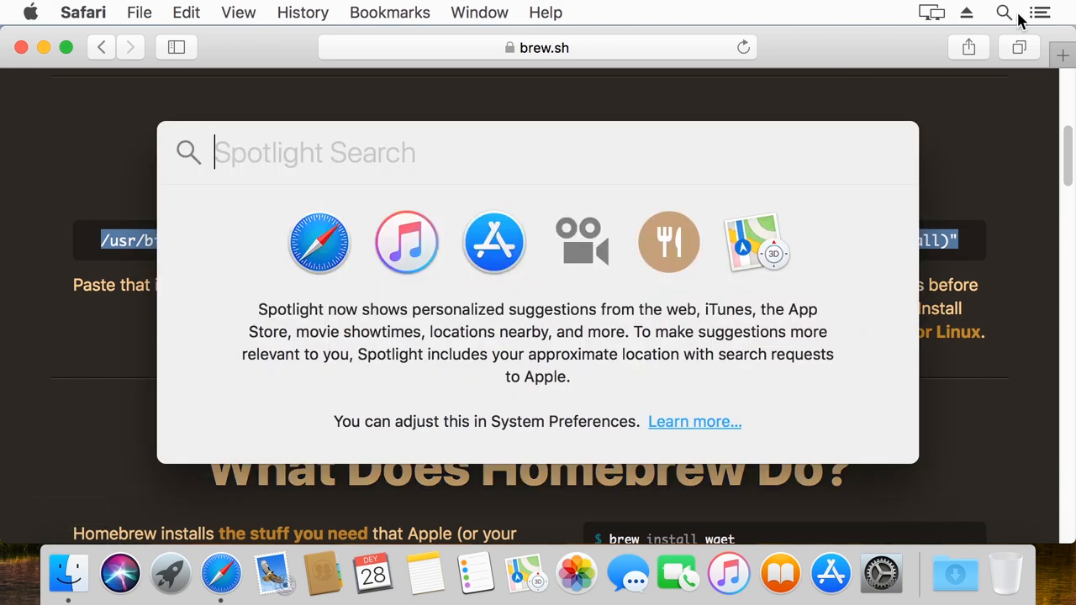
text(terminal)
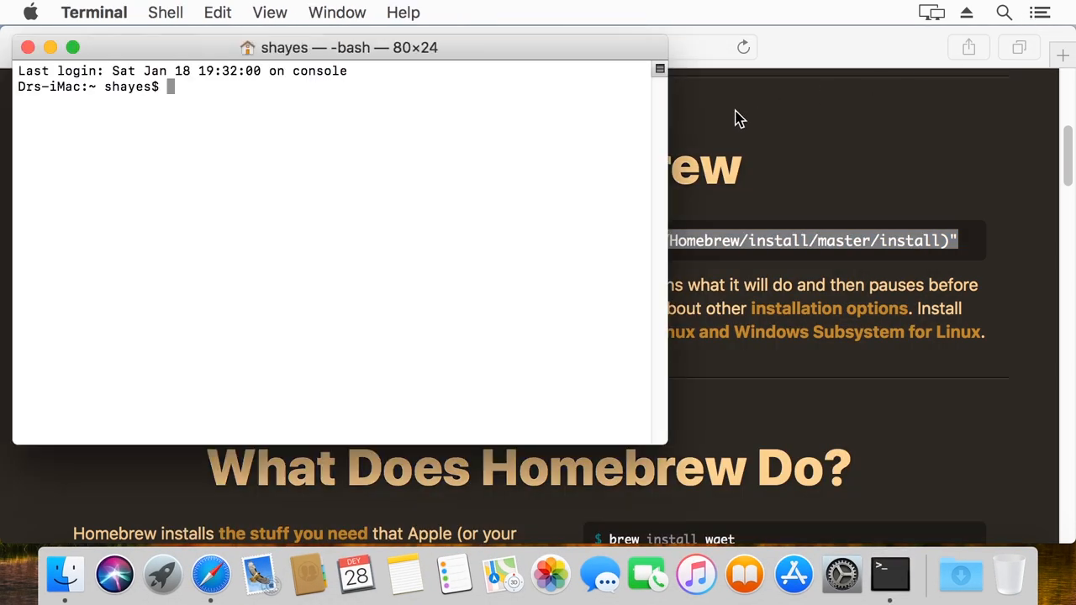
mouse_move(474, 151)
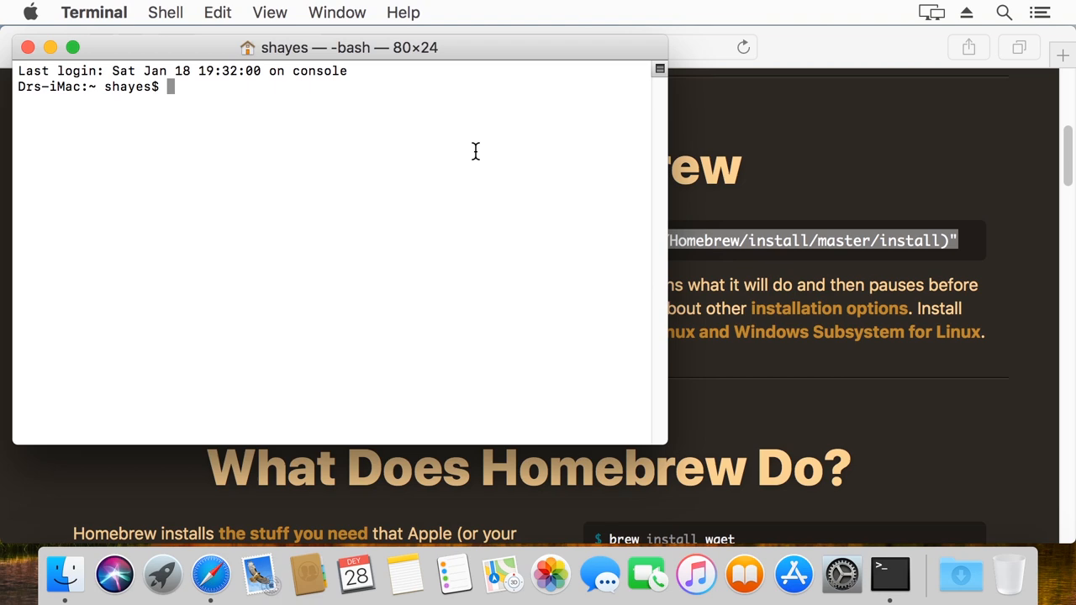
key(Return)
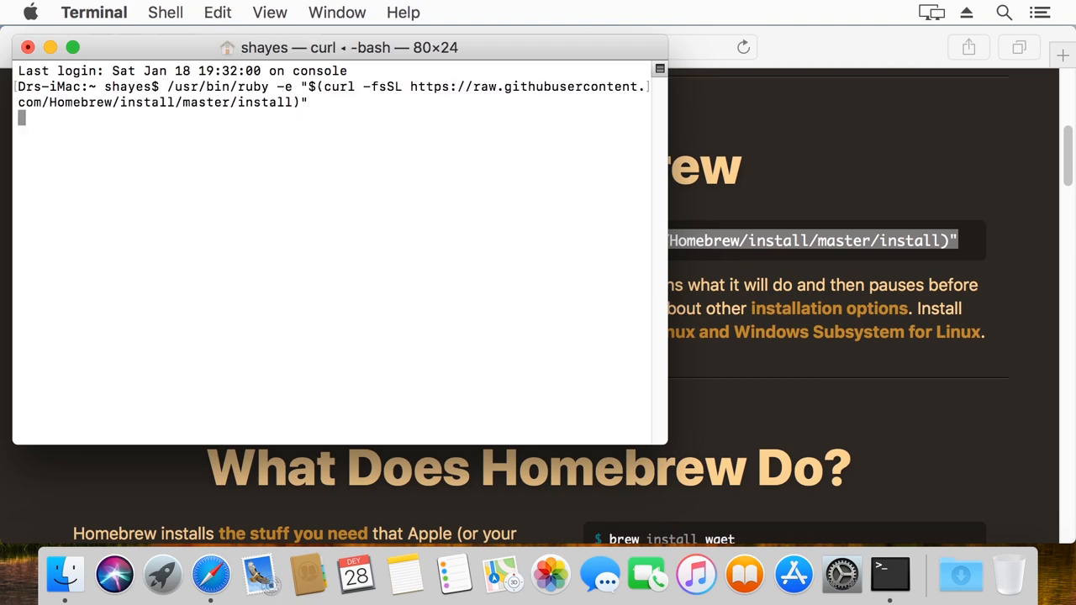
key(Return)
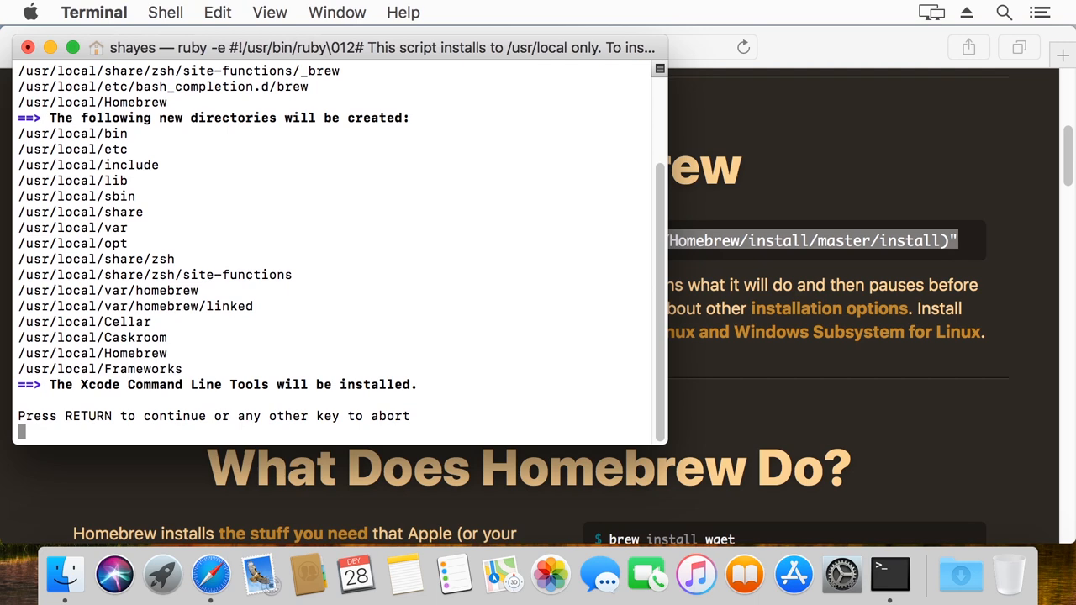
key(return)
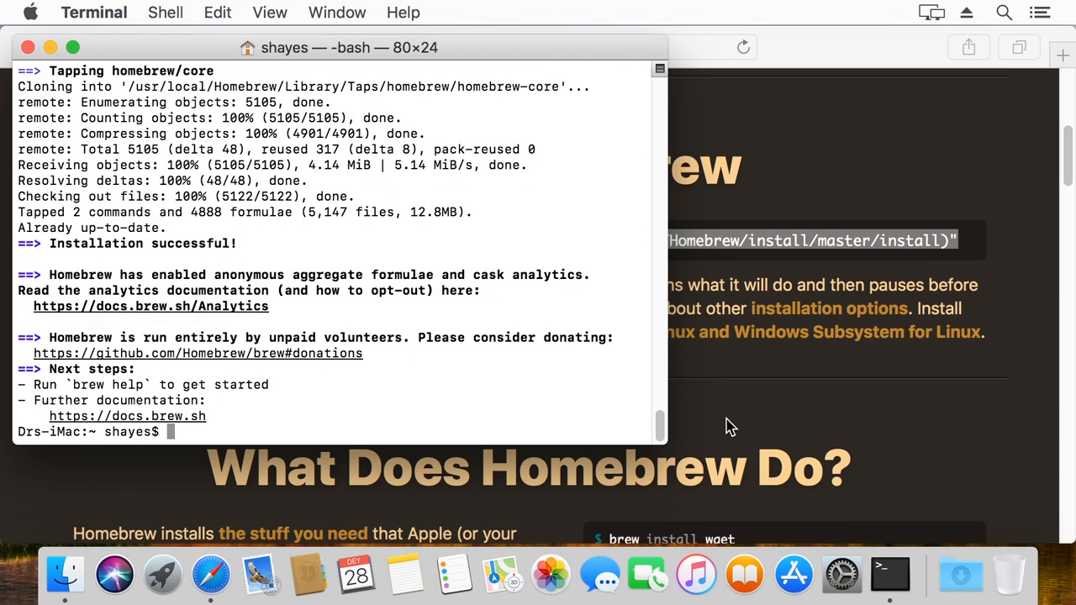
mouse_move(746, 453)
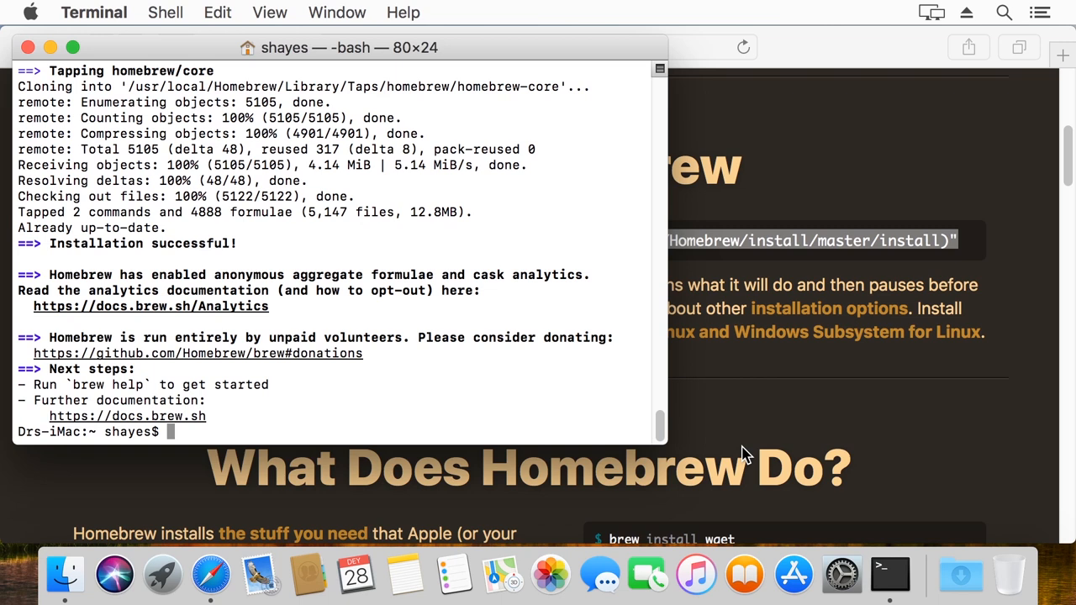
mouse_move(155, 262)
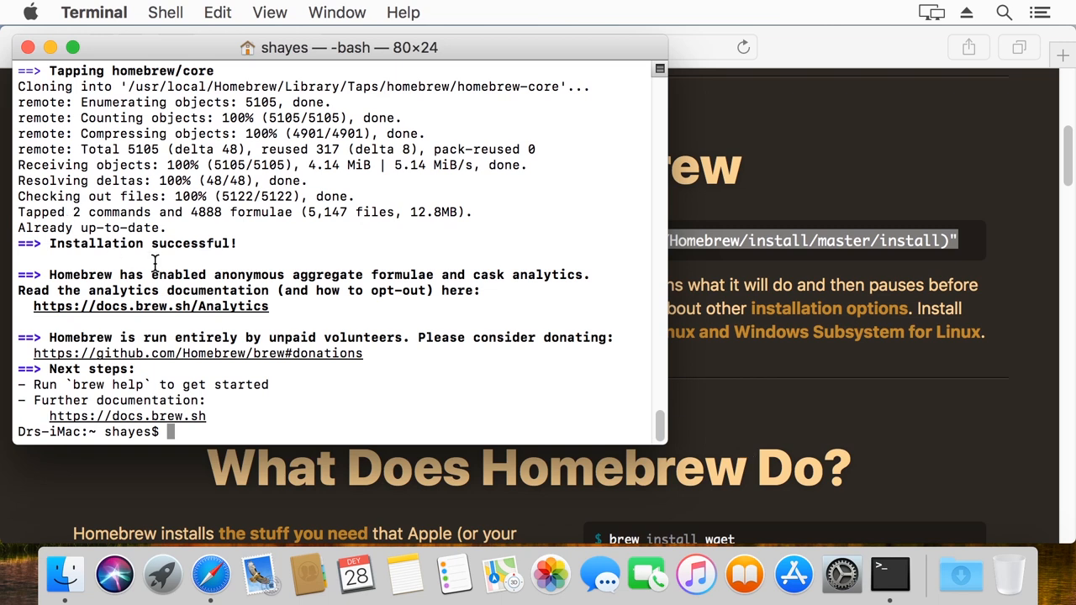
Check python --version reports 2.7.10, then run brew install python@2.
text(python --version)
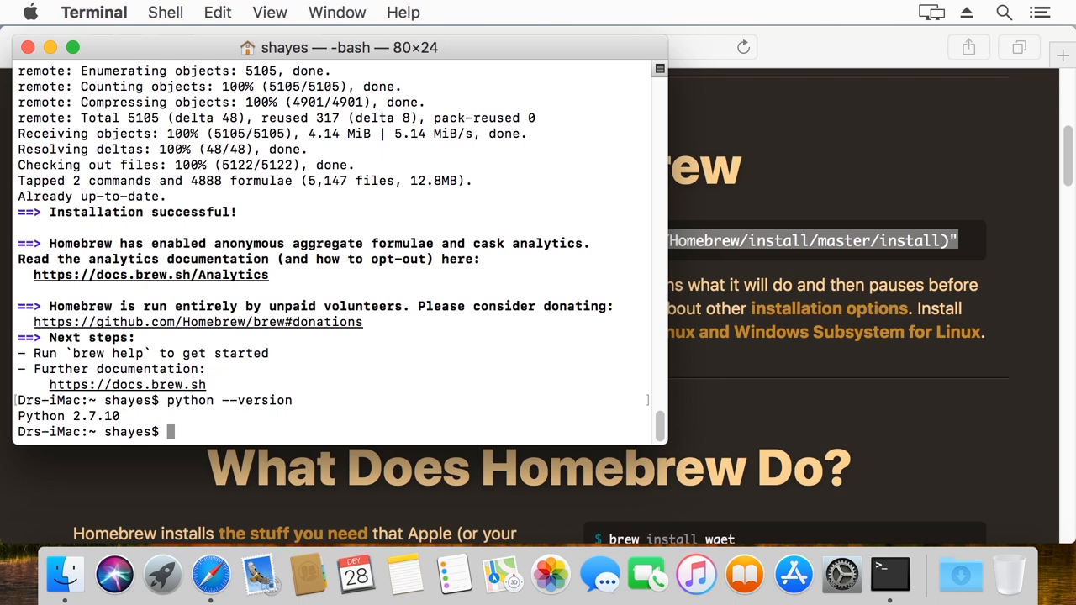
text(brew isntall python)
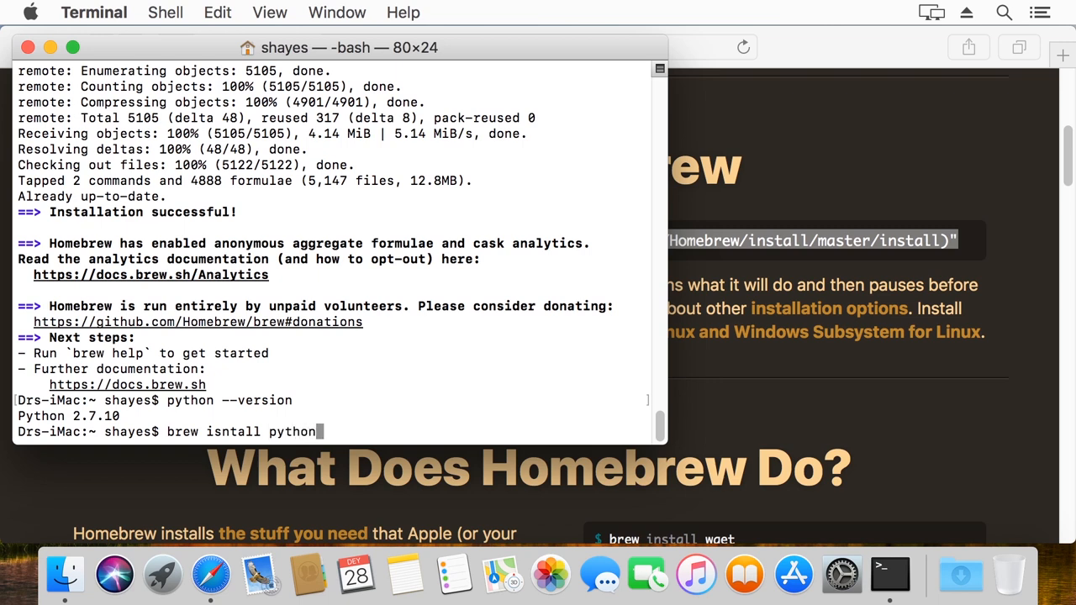
text(@2)
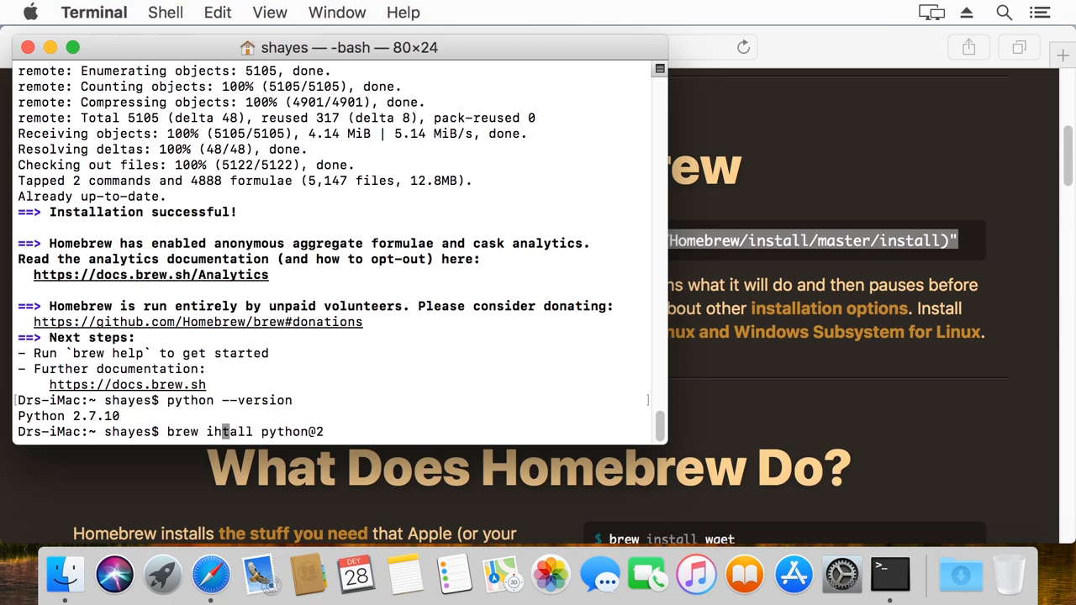
key(Return)
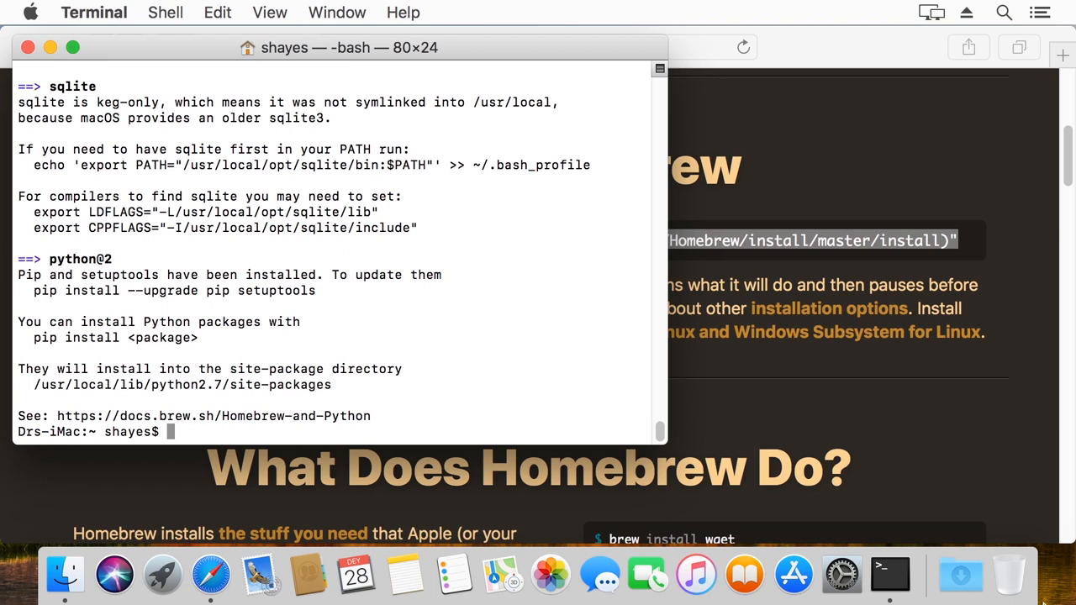
mouse_move(54, 291)
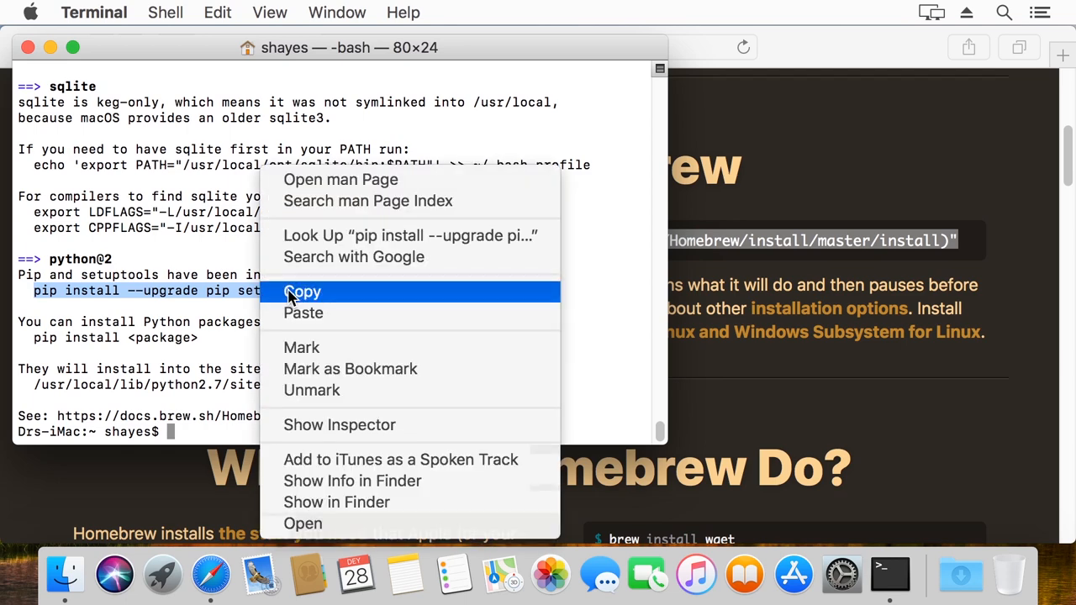
Copy the suggested pip/setuptools upgrade line and re-run python --version, still 2.7.10.
click(303, 291)
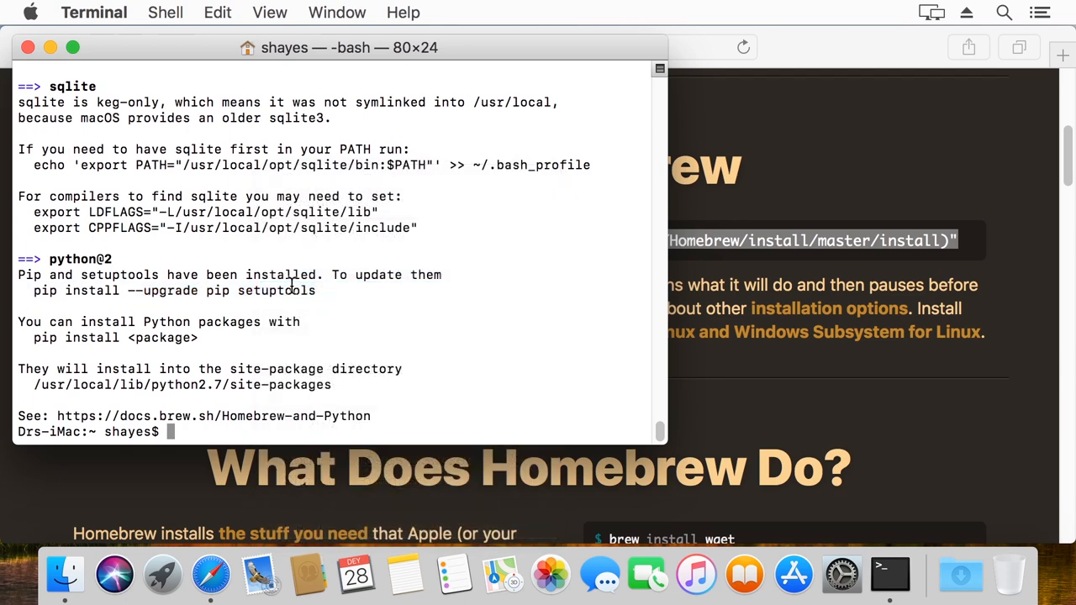
text(python --)
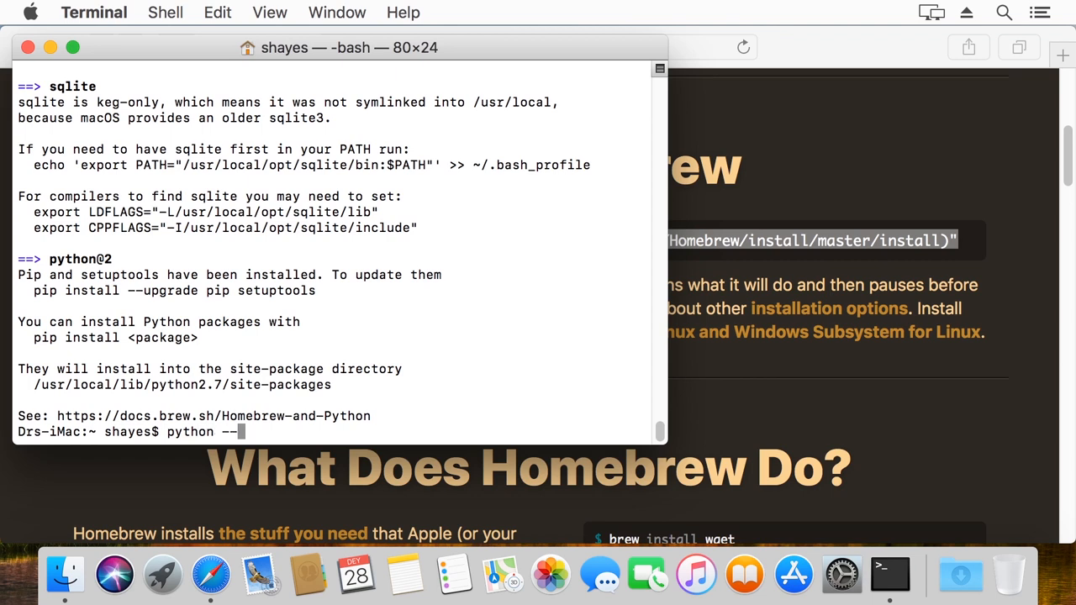
key(Return)
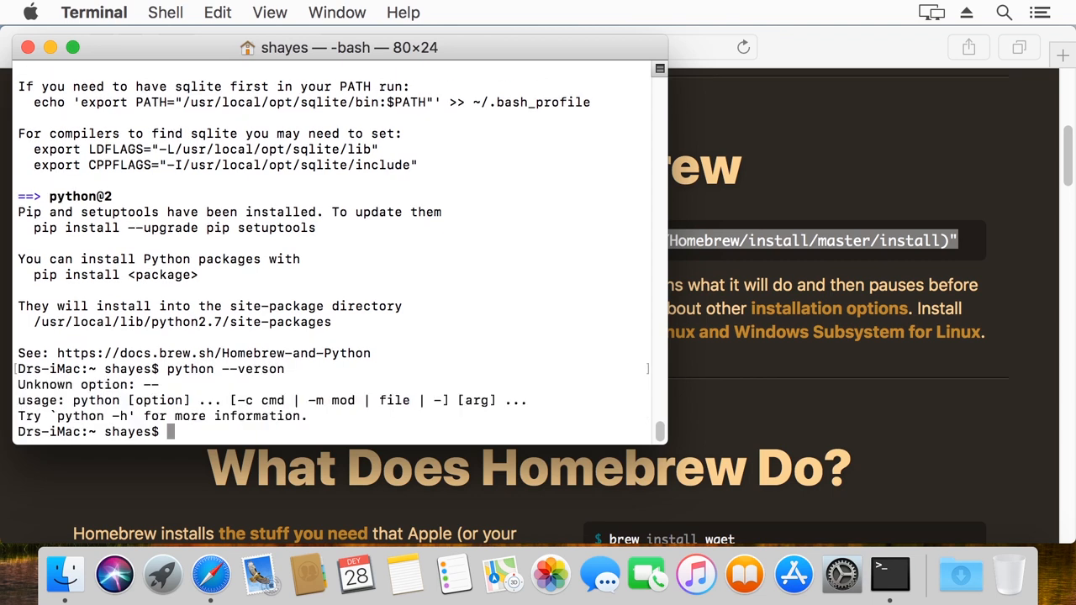
text(python)
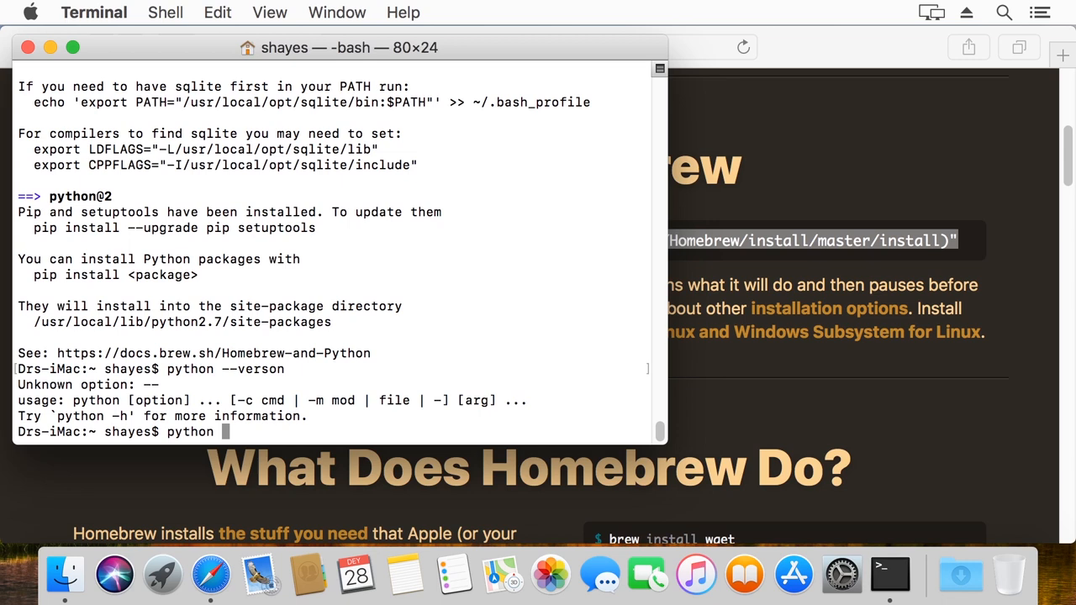
key(Return)
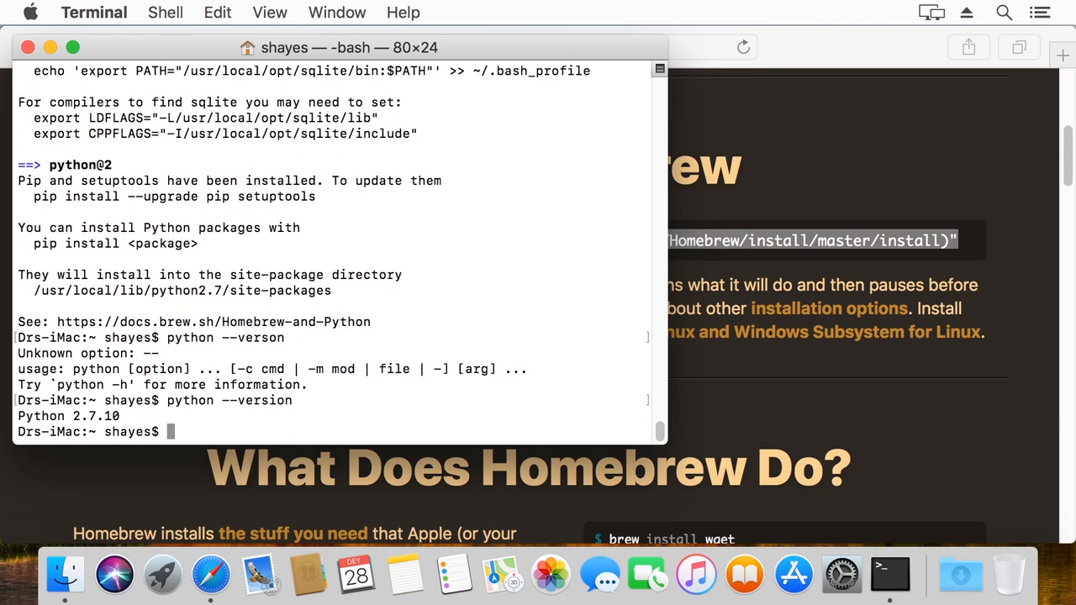
mouse_move(313, 272)
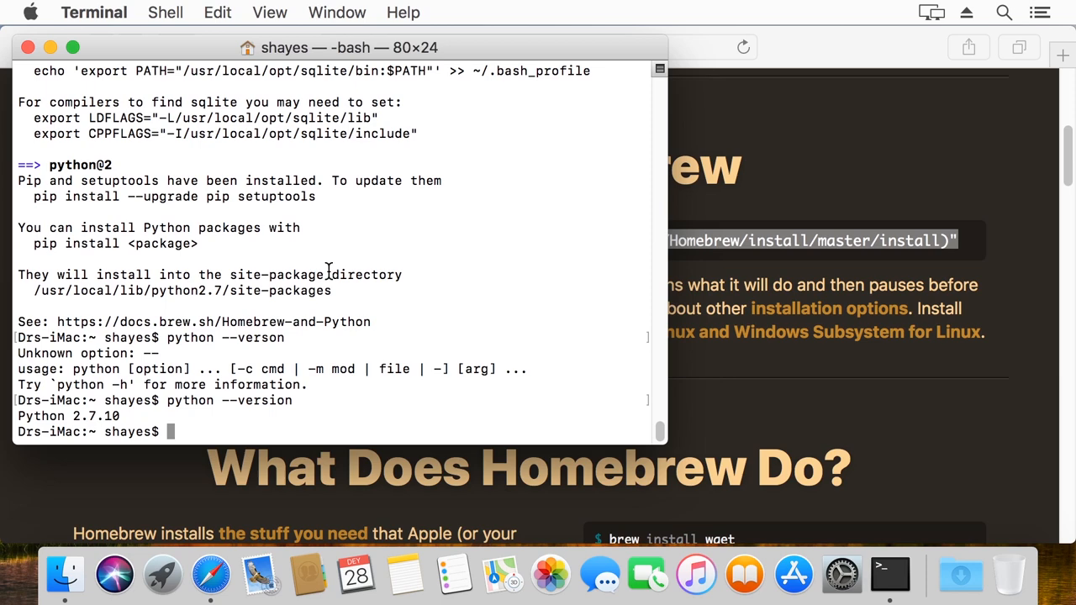
mouse_move(131, 90)
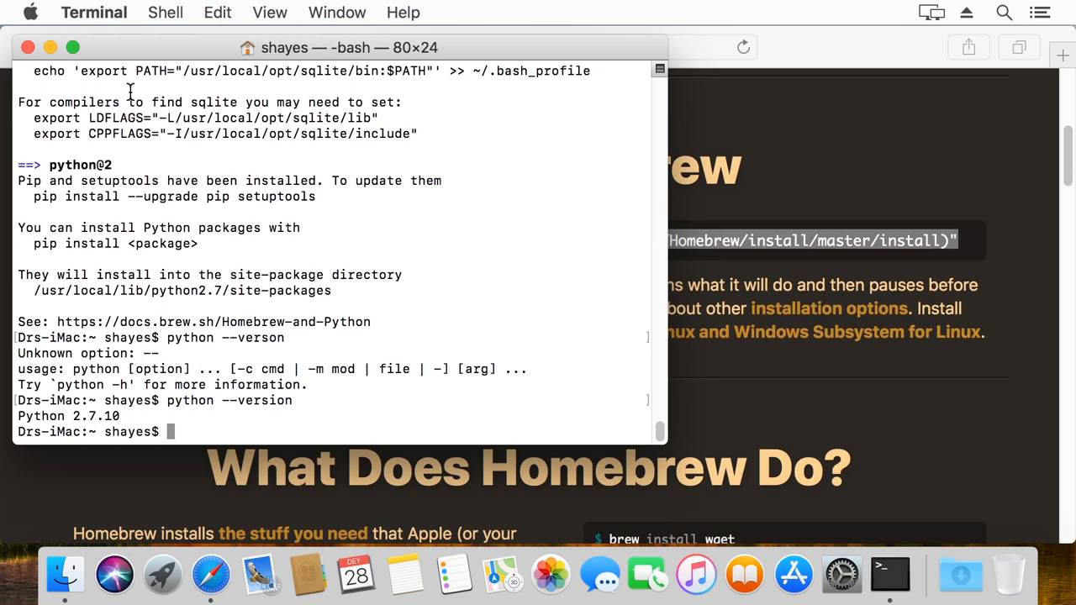
Restart Terminal to get Python 2.7.17, then run pip install --upgrade pip setuptools.
click(94, 12)
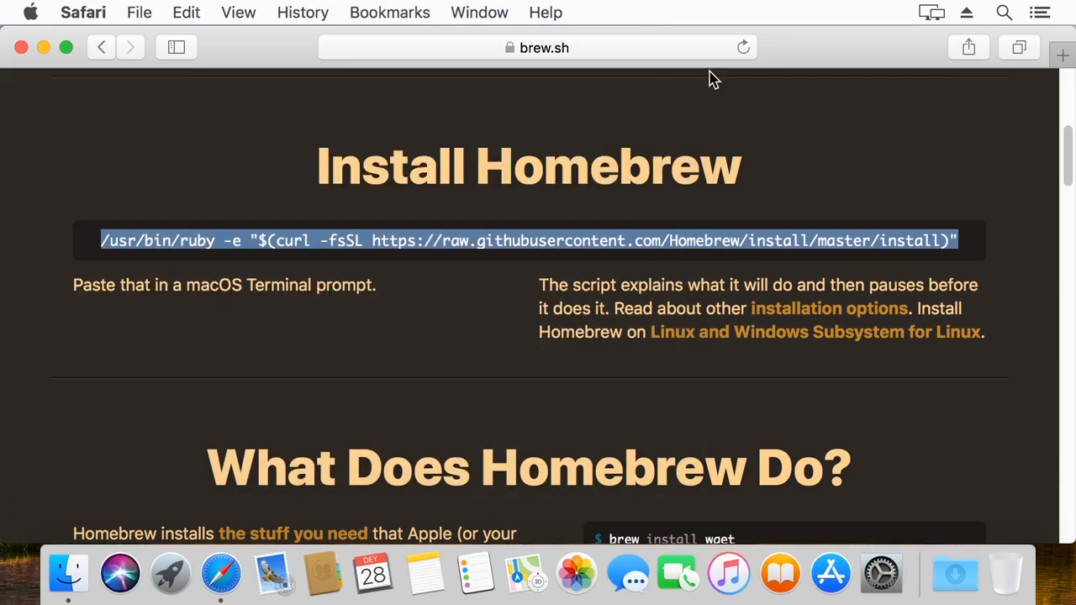
click(1002, 14)
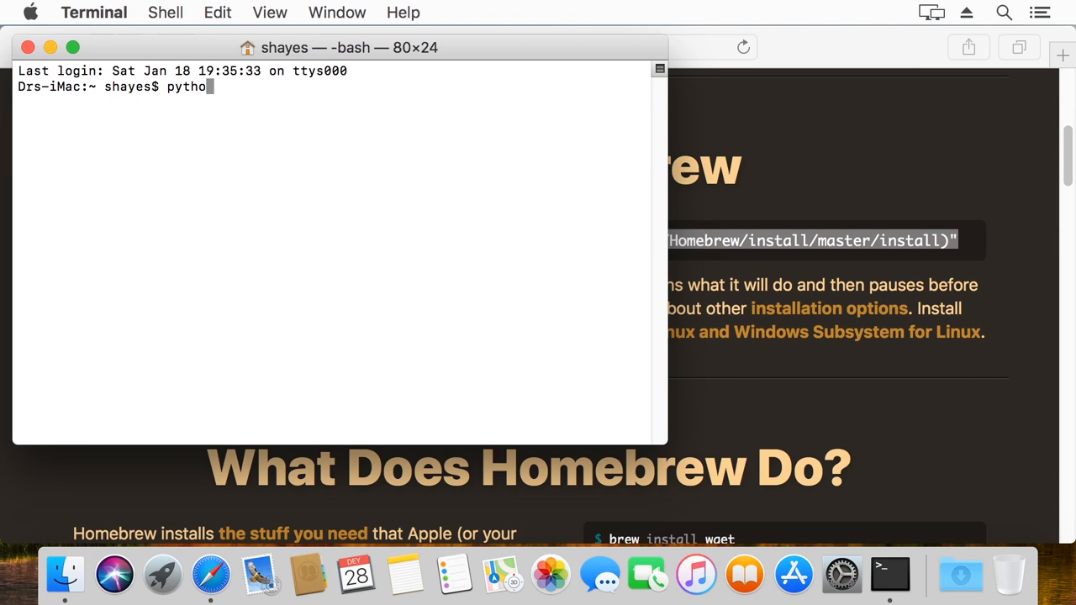
key(Return)
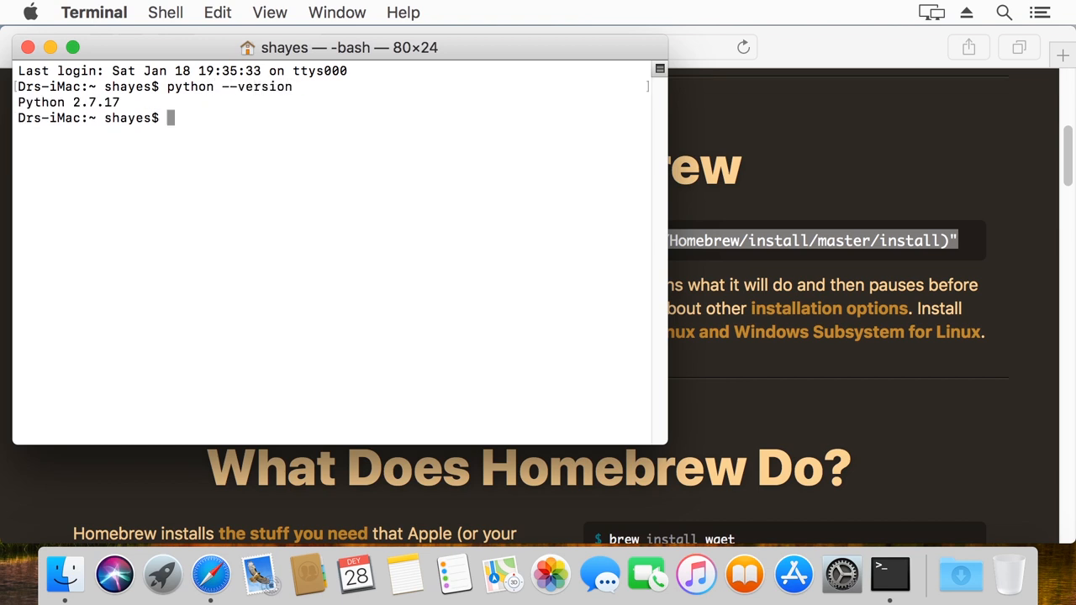
mouse_move(437, 141)
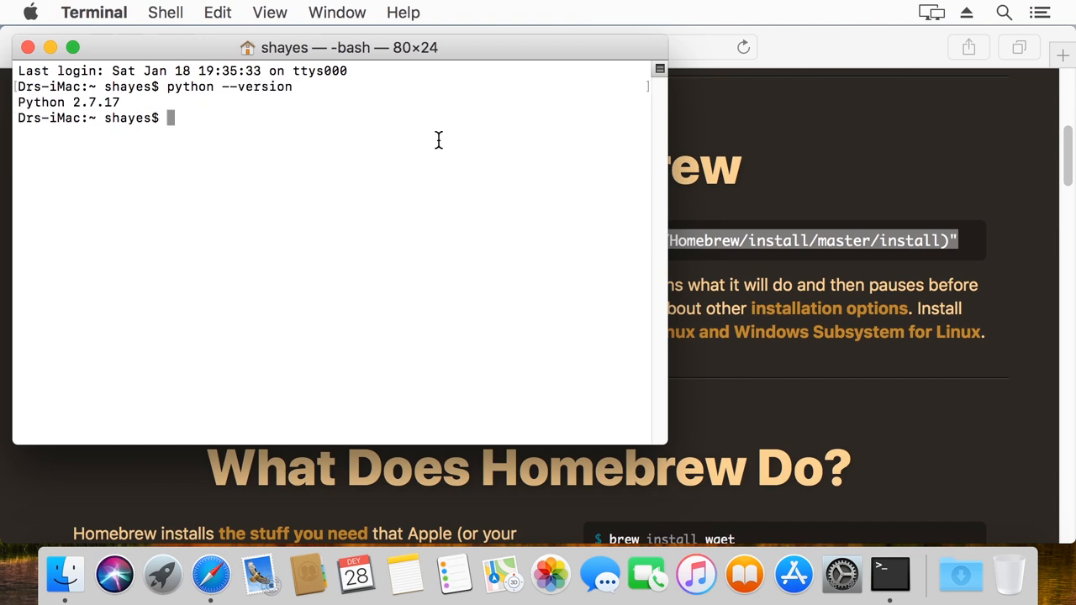
text(pip install --upgrade pip setuptools)
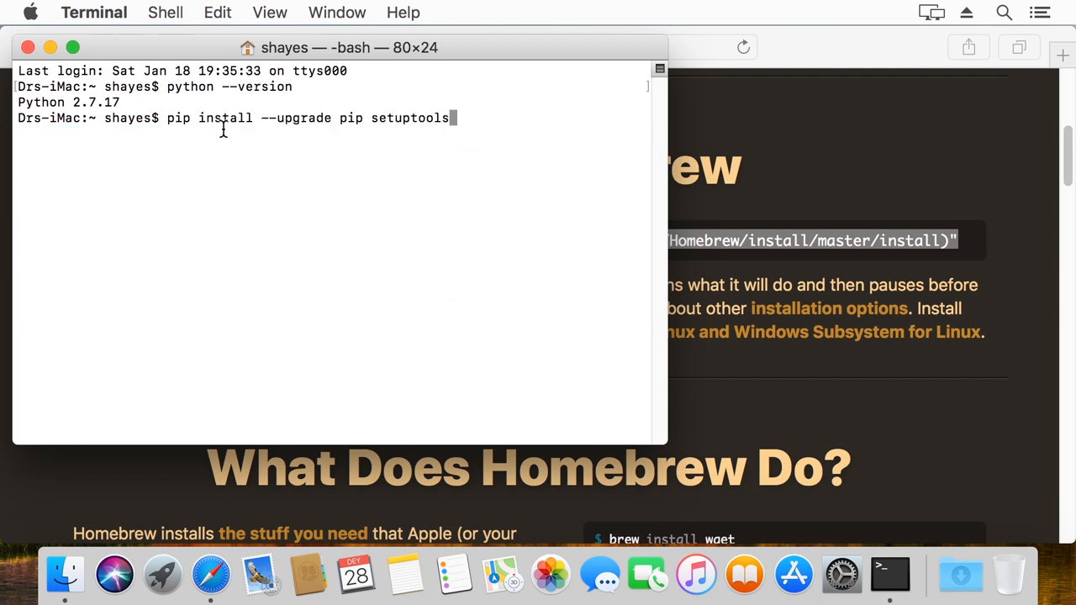
mouse_move(319, 158)
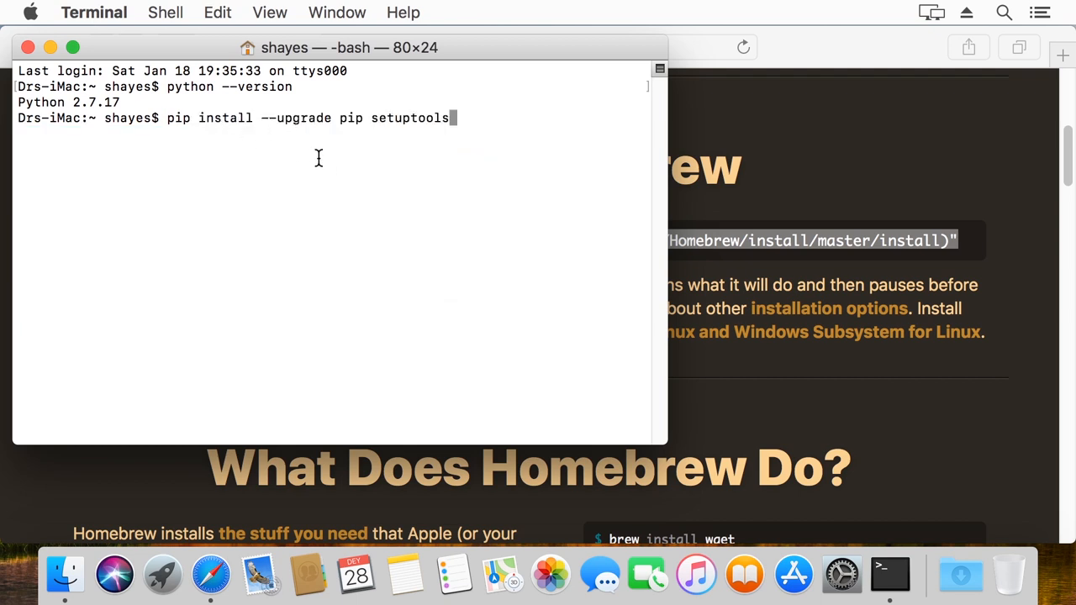
key(Return)
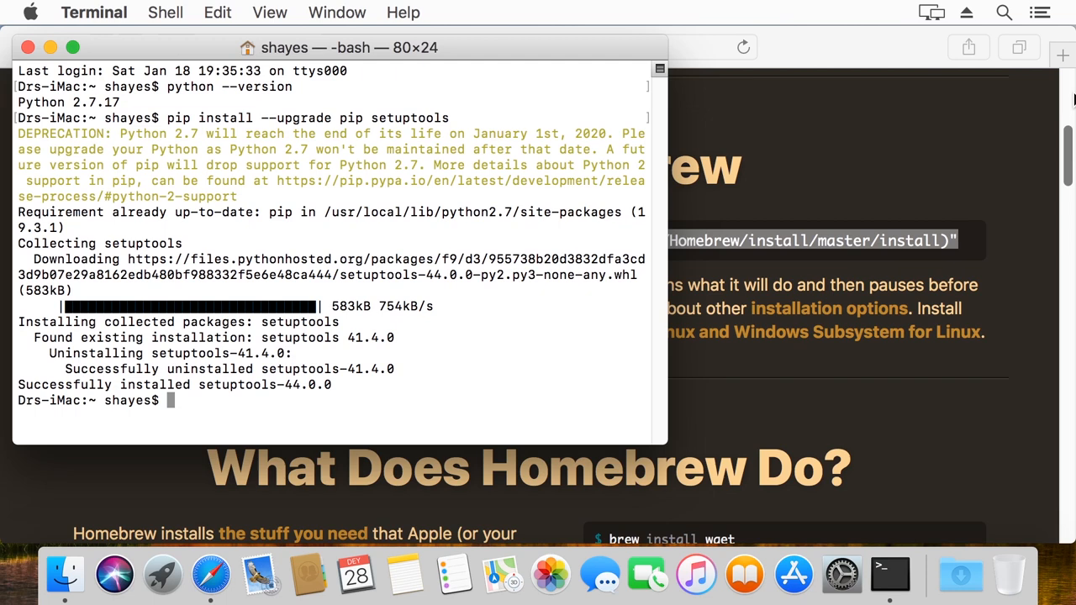
mouse_move(1065, 363)
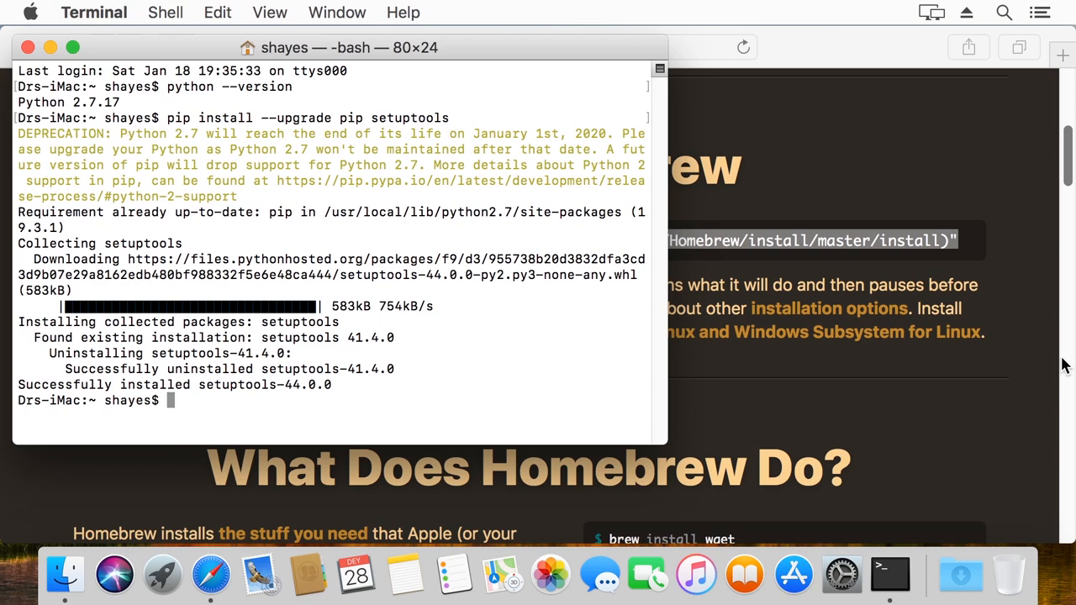
mouse_move(568, 336)
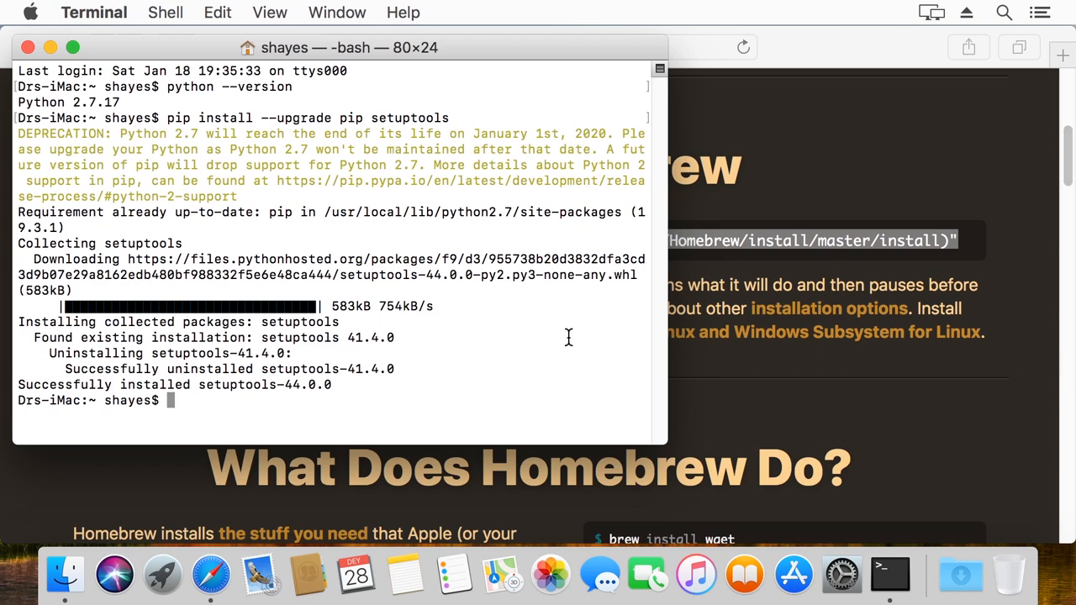
Tap AdoptOpenJDK/openjdk and run brew cask install adoptopenjdk8.
text(brew tap AdoptOpenJDK/openjdk)
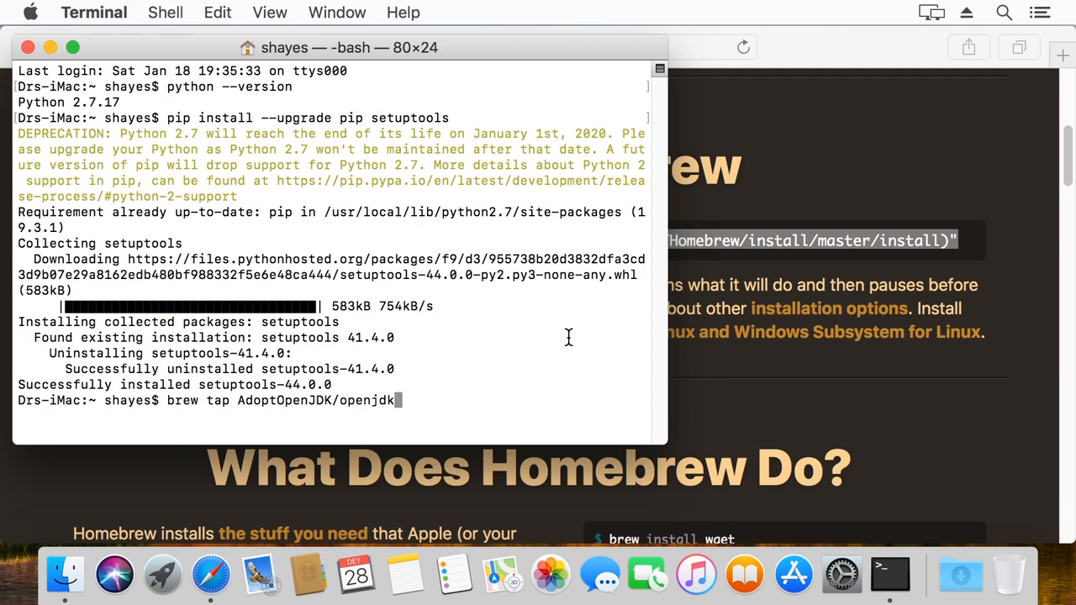
key(Return)
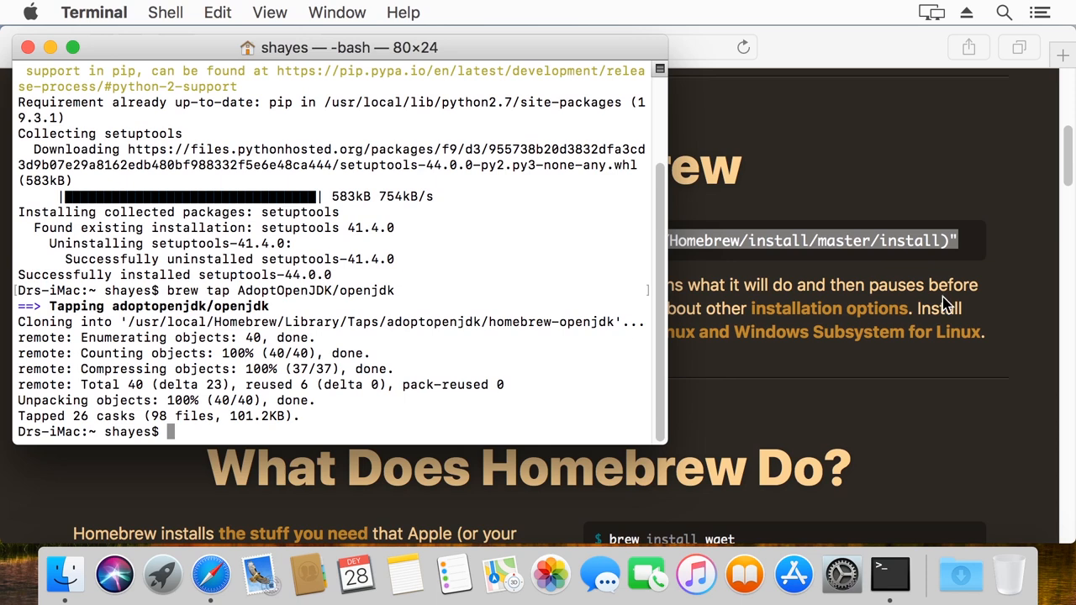
mouse_move(564, 239)
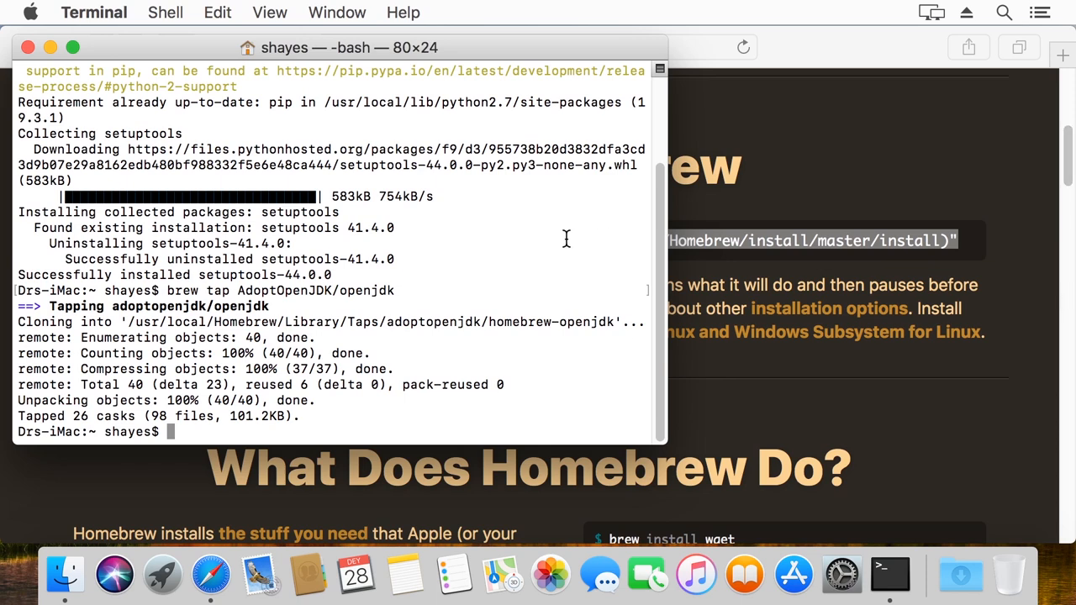
text(brew c)
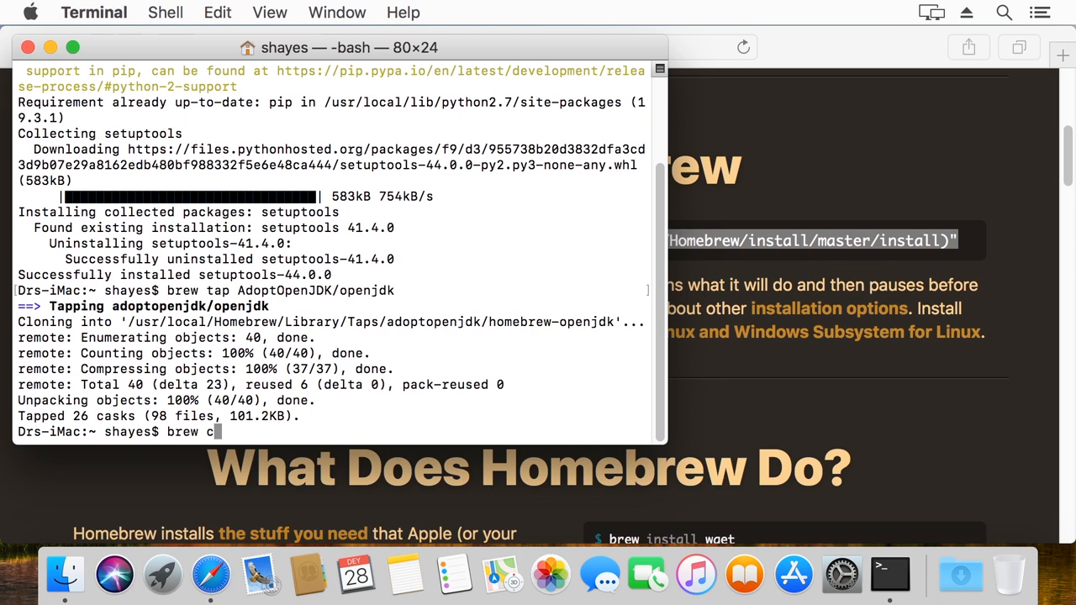
text(ask install adoptopenj)
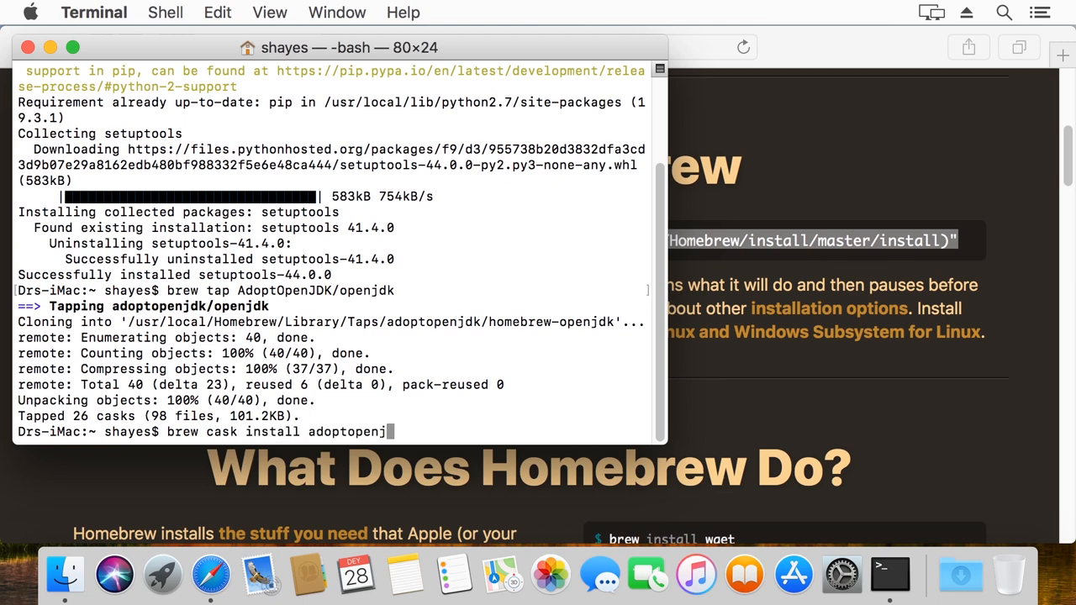
key(Return)
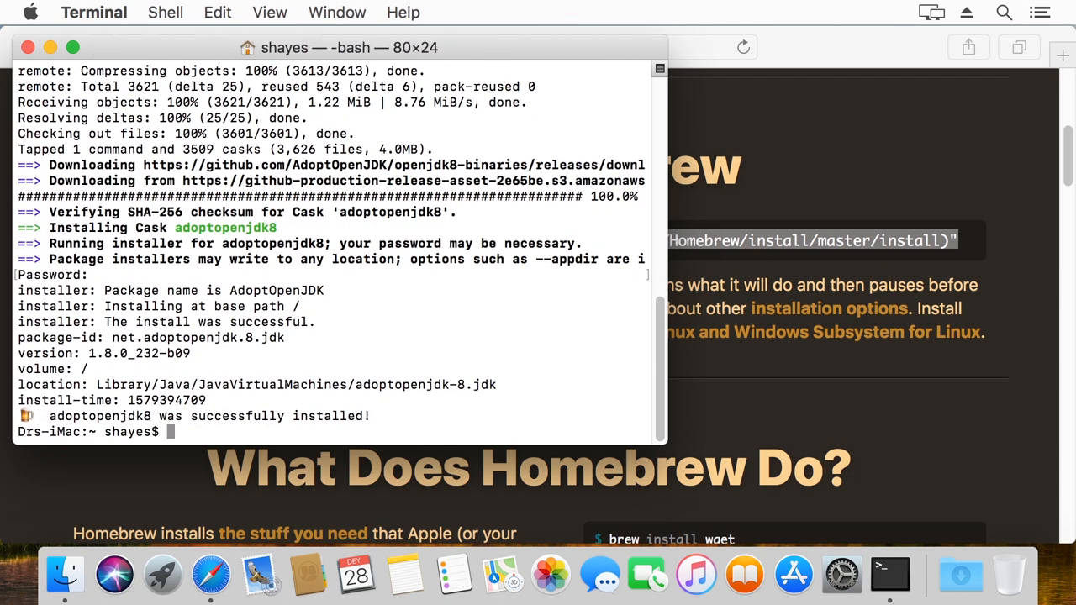
mouse_move(1062, 255)
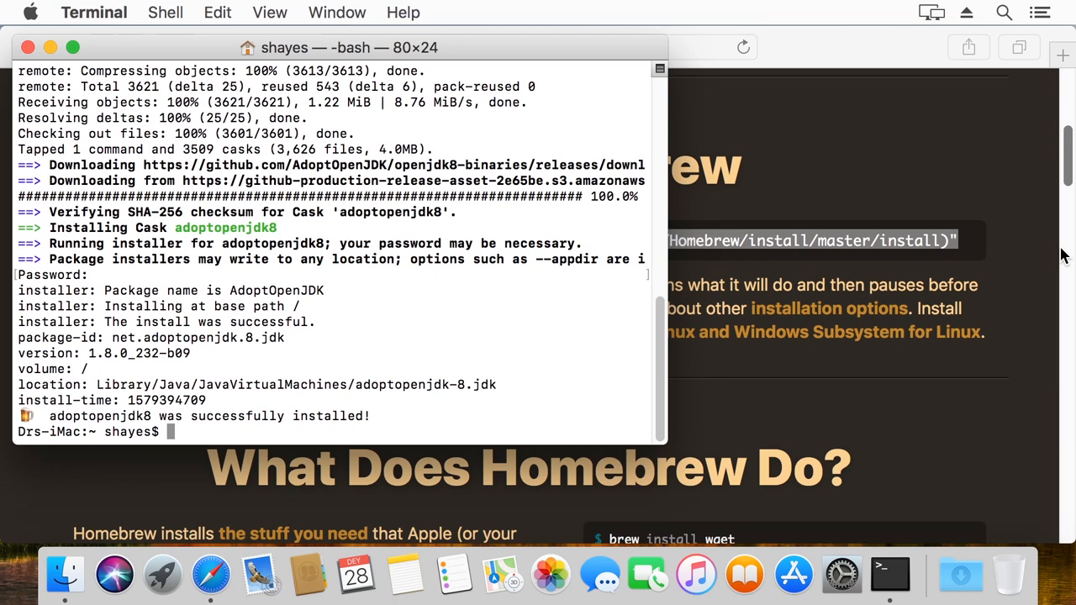
mouse_move(518, 324)
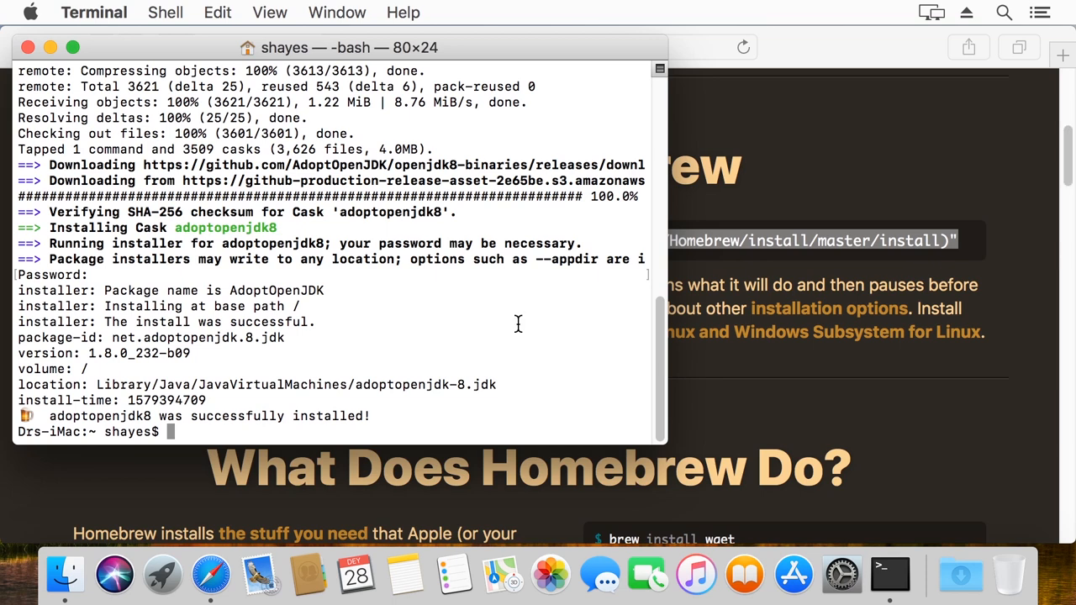
Run brew install cassandra and let it finish with its caveats.
text(brew install cassandra)
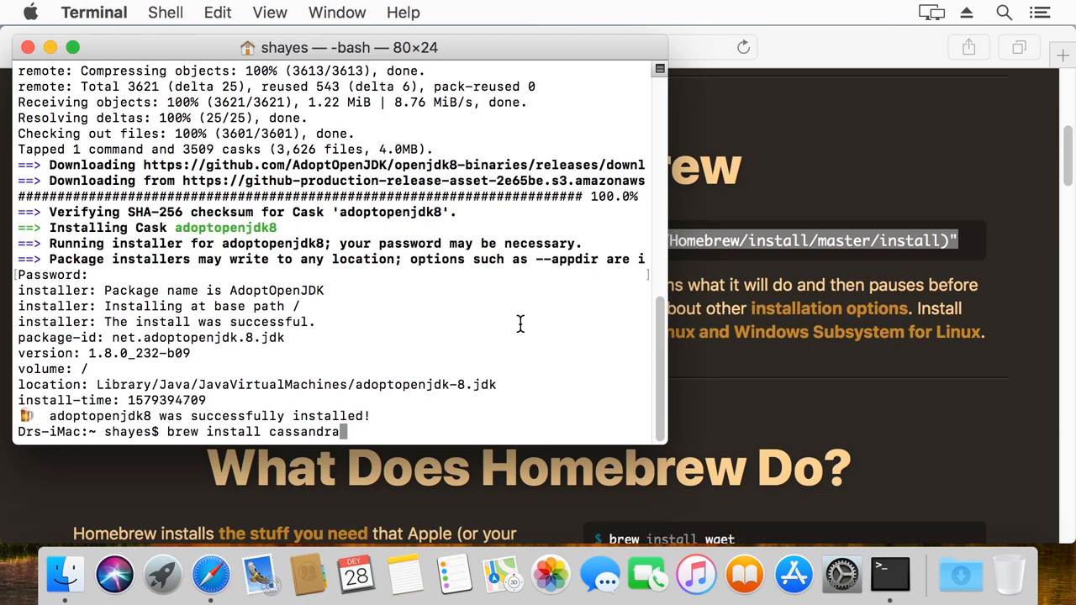
key(Return)
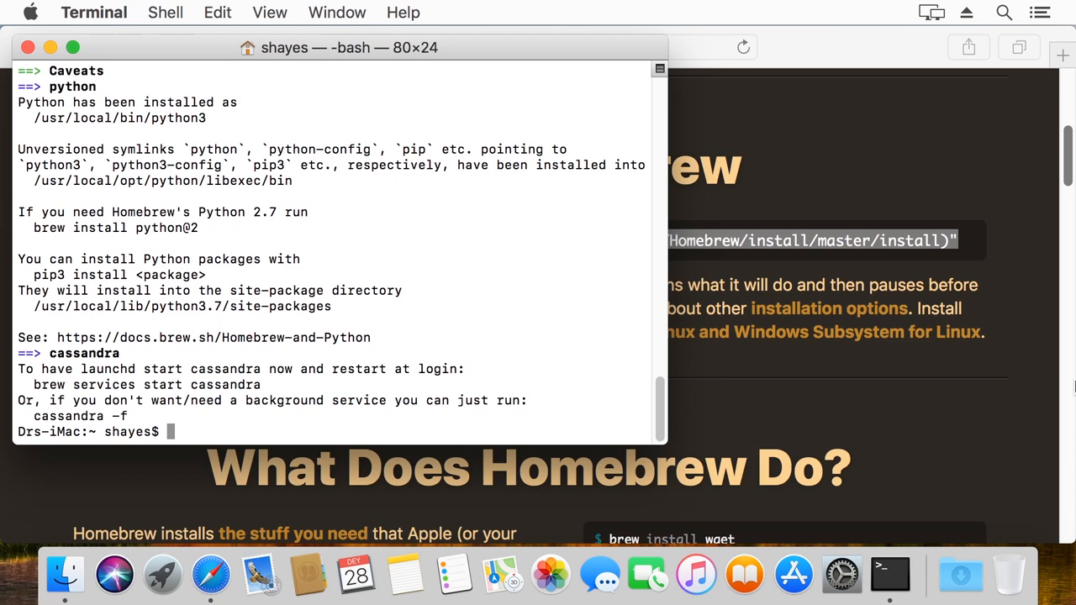
mouse_move(498, 332)
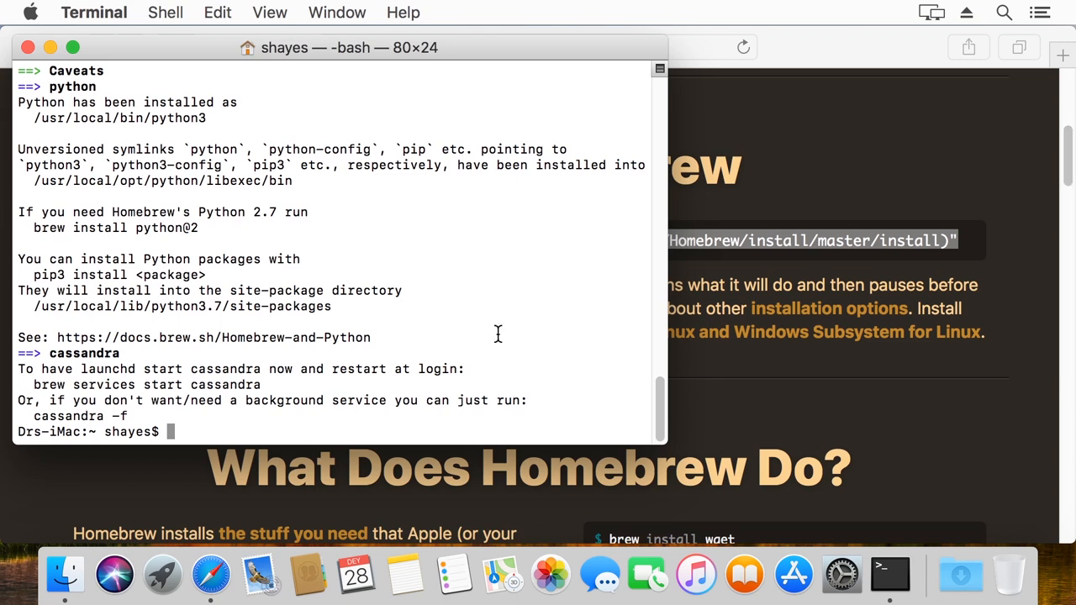
Run cassandra -f until it reports listening for CQL clients on localhost:9042.
text(c)
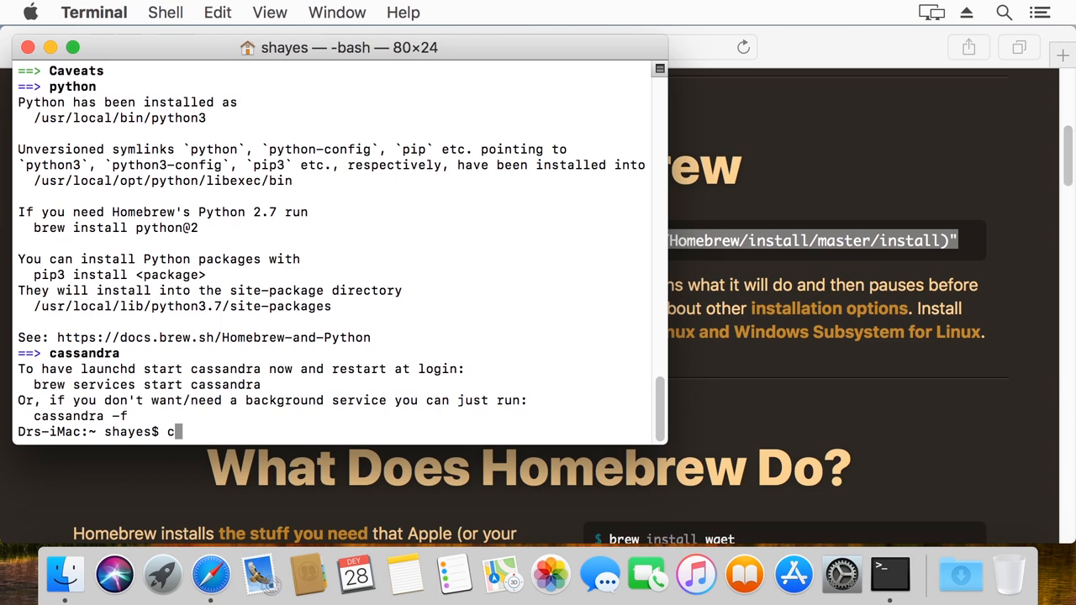
text(assandra)
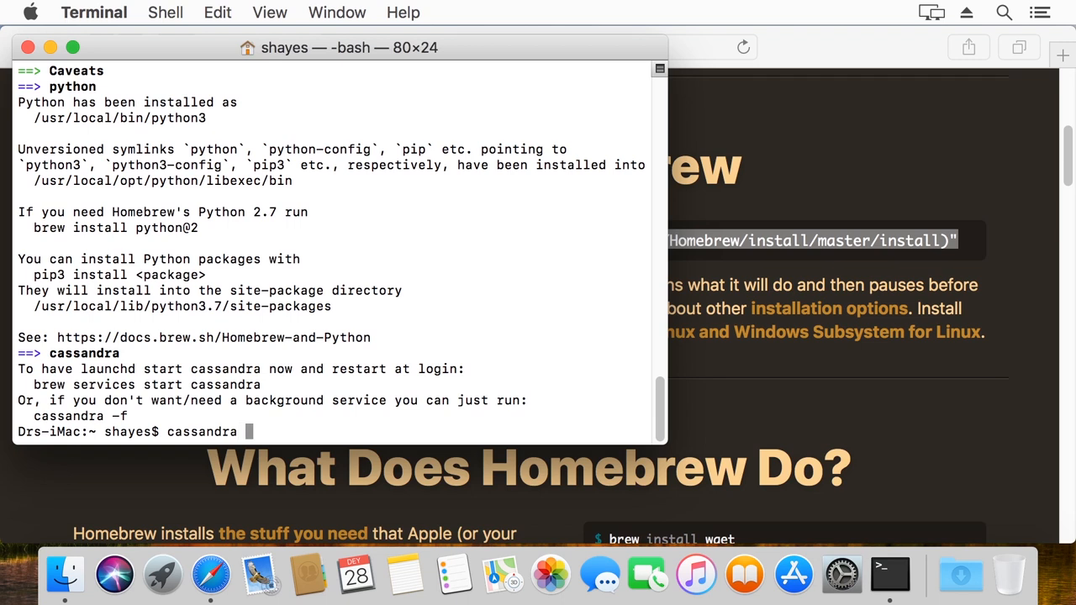
text(-f)
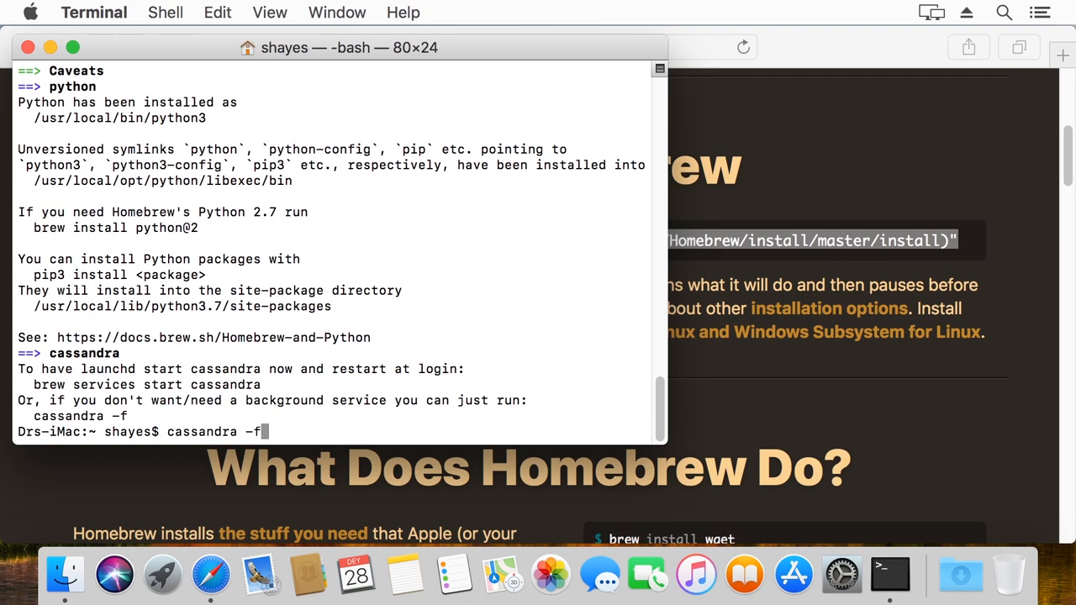
key(Return)
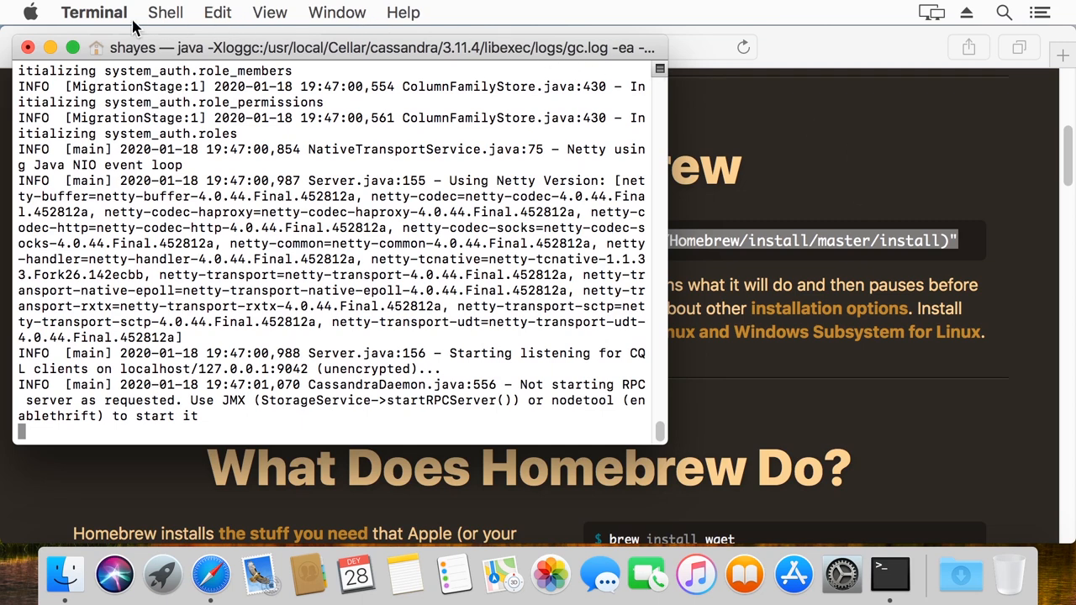
mouse_move(164, 12)
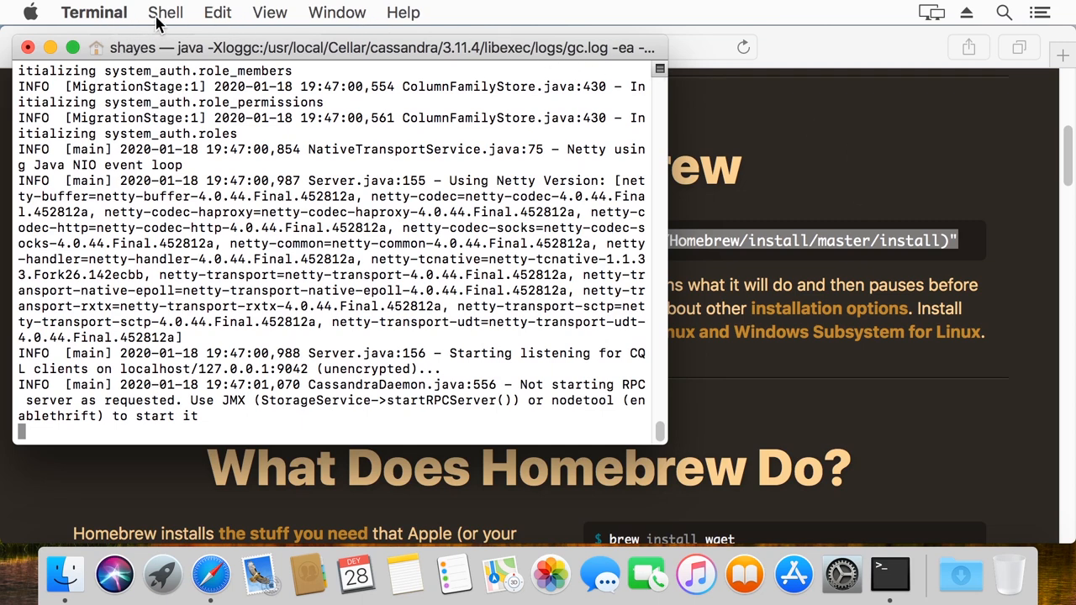
In a new Basic-profile tab, run cqlsh to connect to Test Cluster at 127.0.0.1:9042, then exit.
click(165, 11)
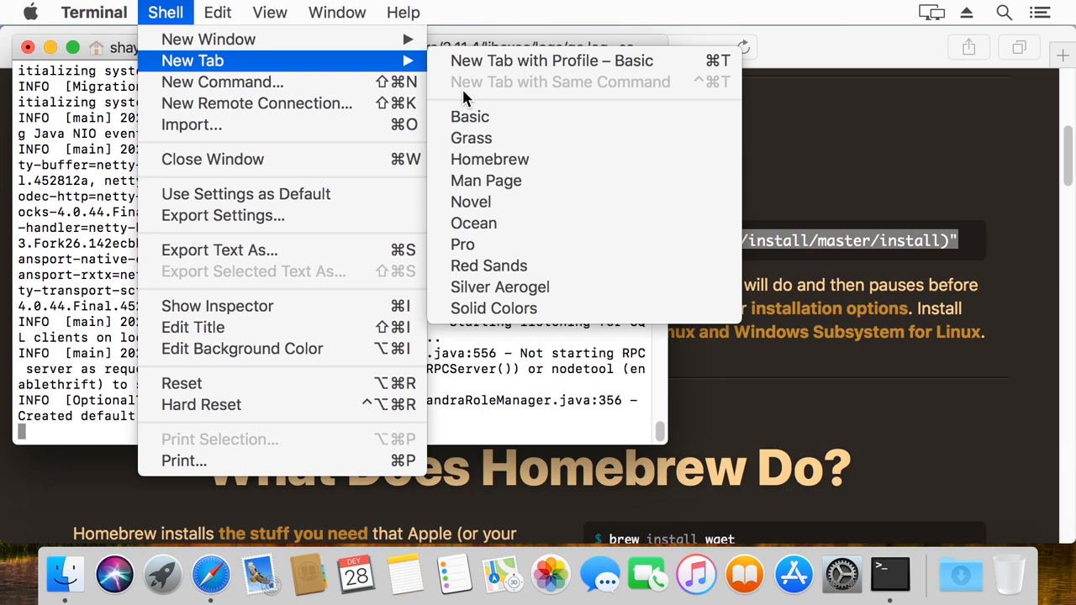
click(471, 116)
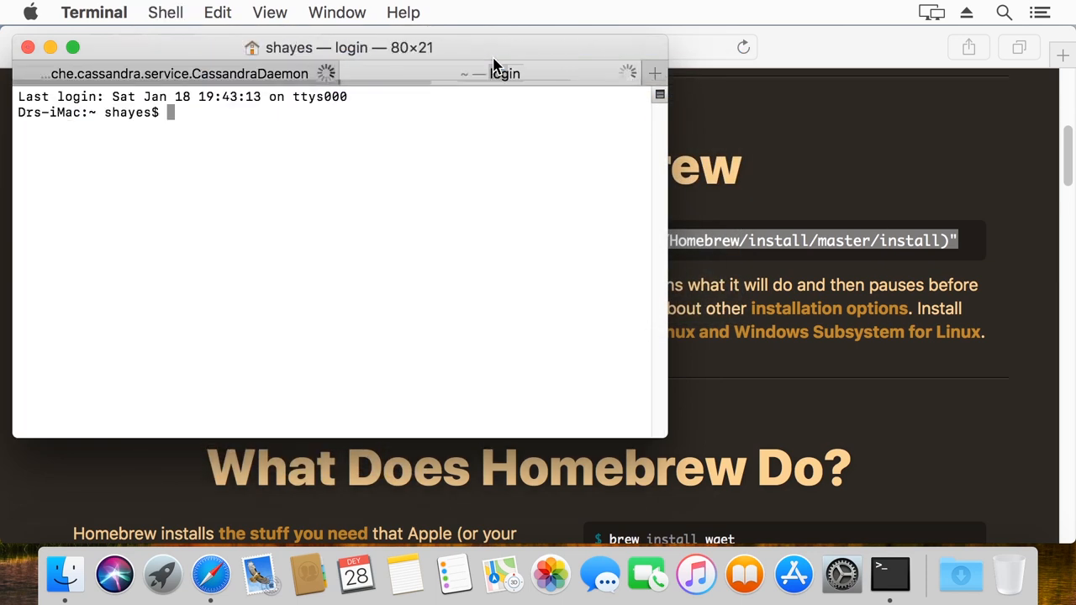
mouse_move(532, 178)
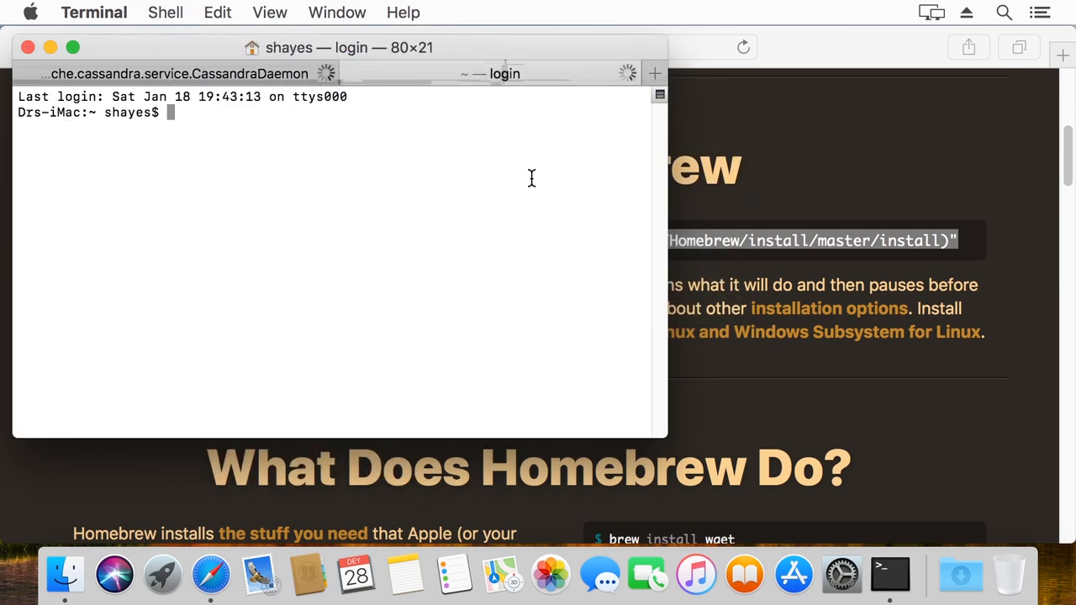
text(cqlsh)
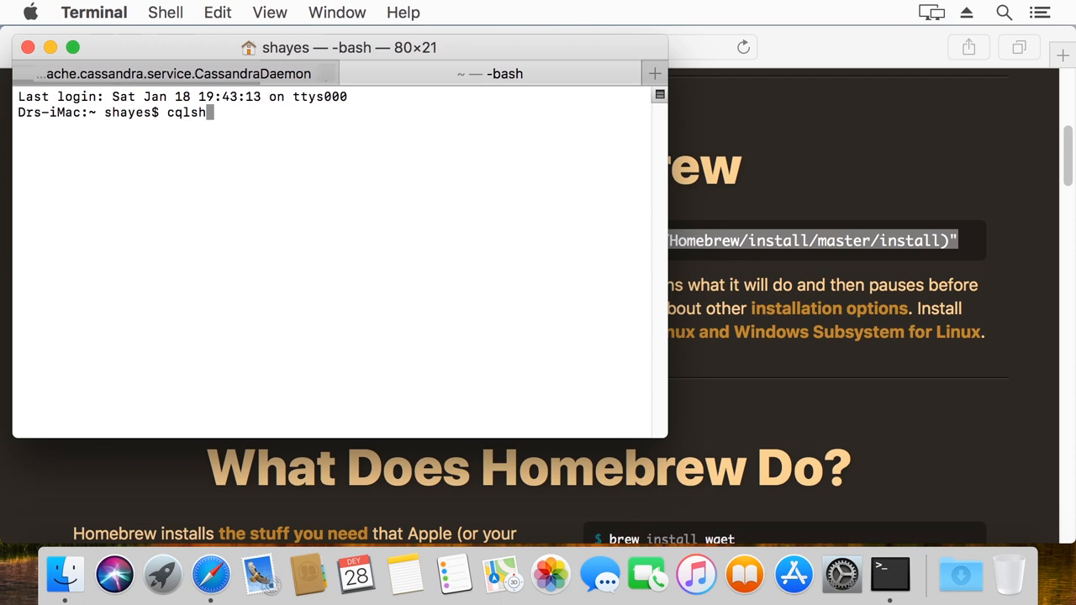
key(return)
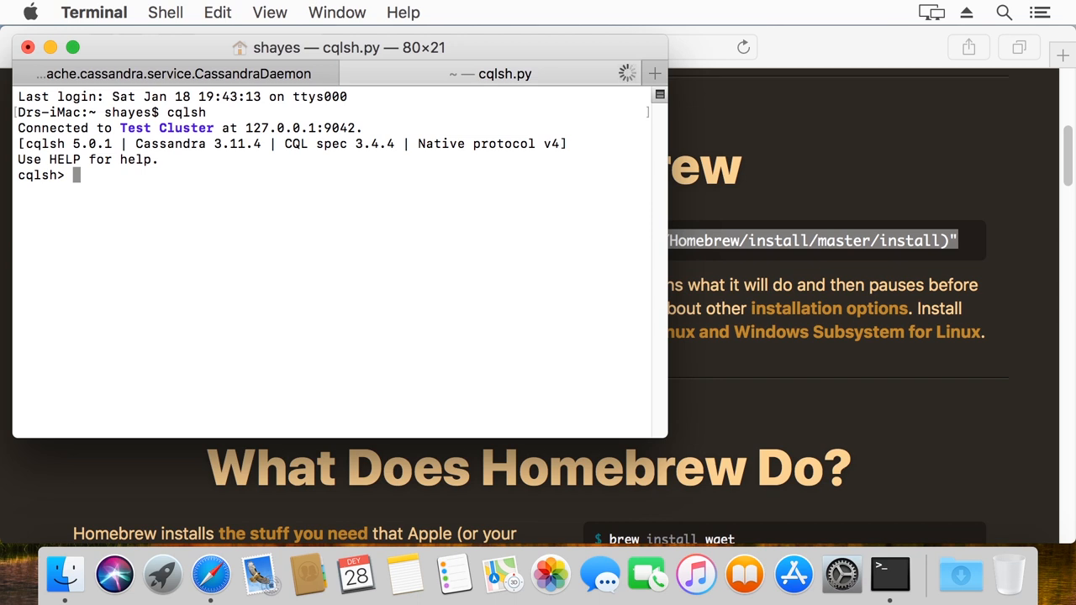
text(exi)
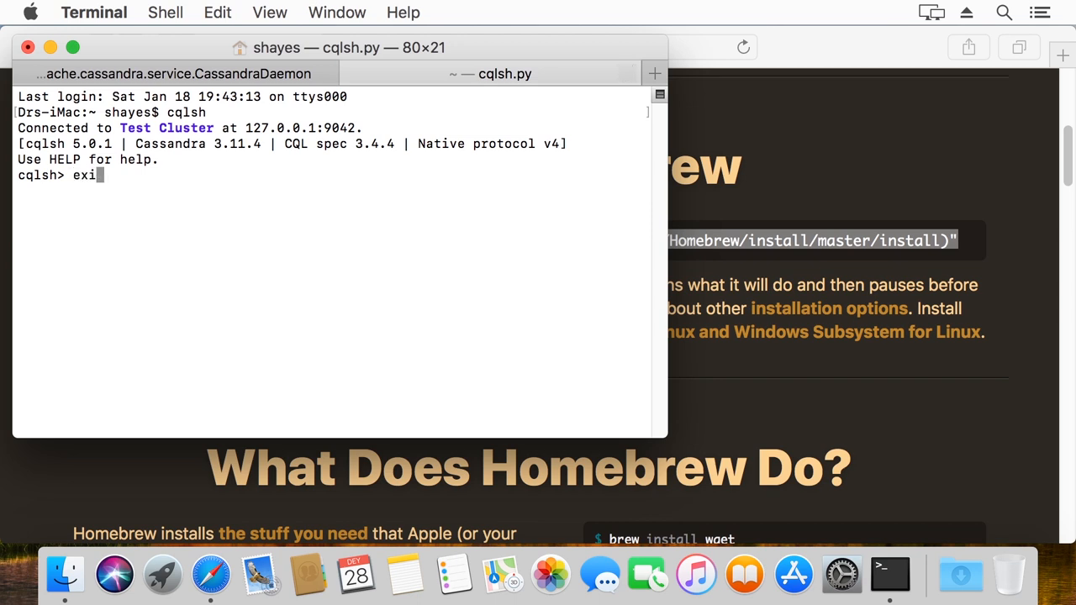
key(Return)
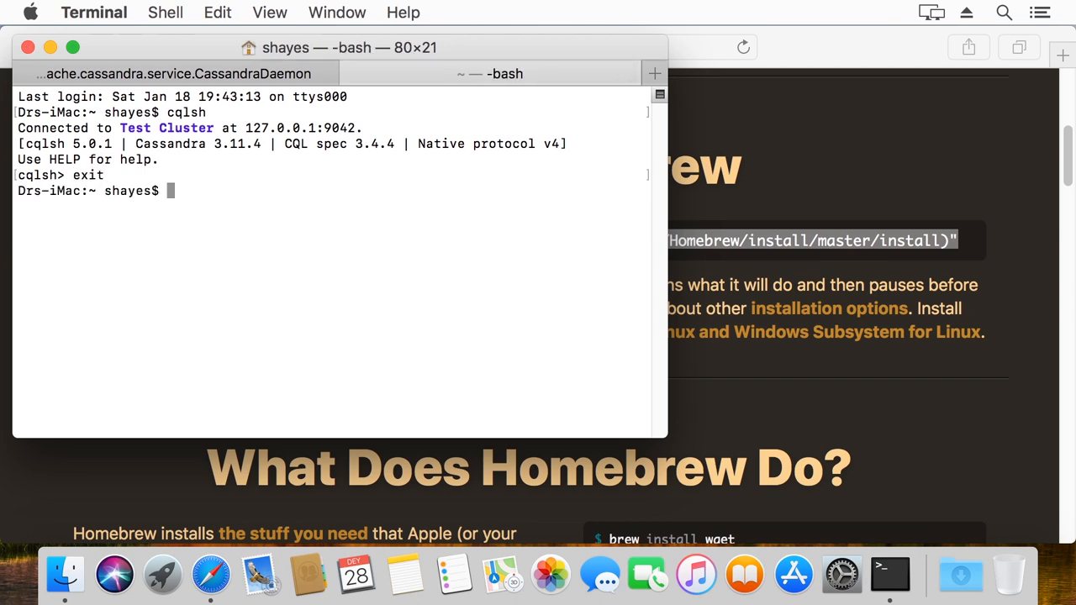
mouse_move(282, 74)
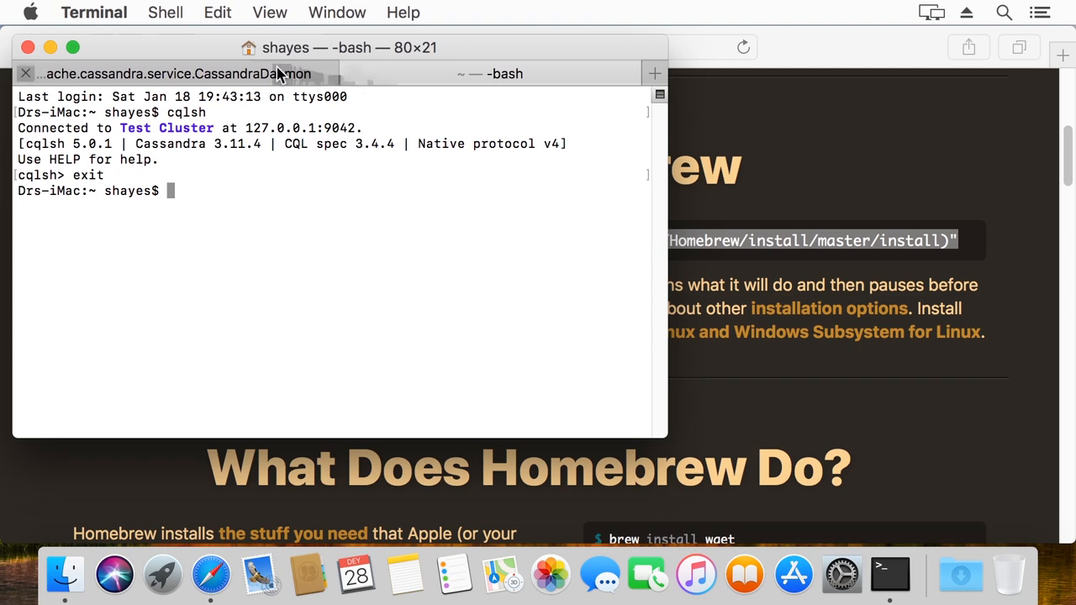
Return to the Cassandra tab and stop the server with Control-C.
click(176, 74)
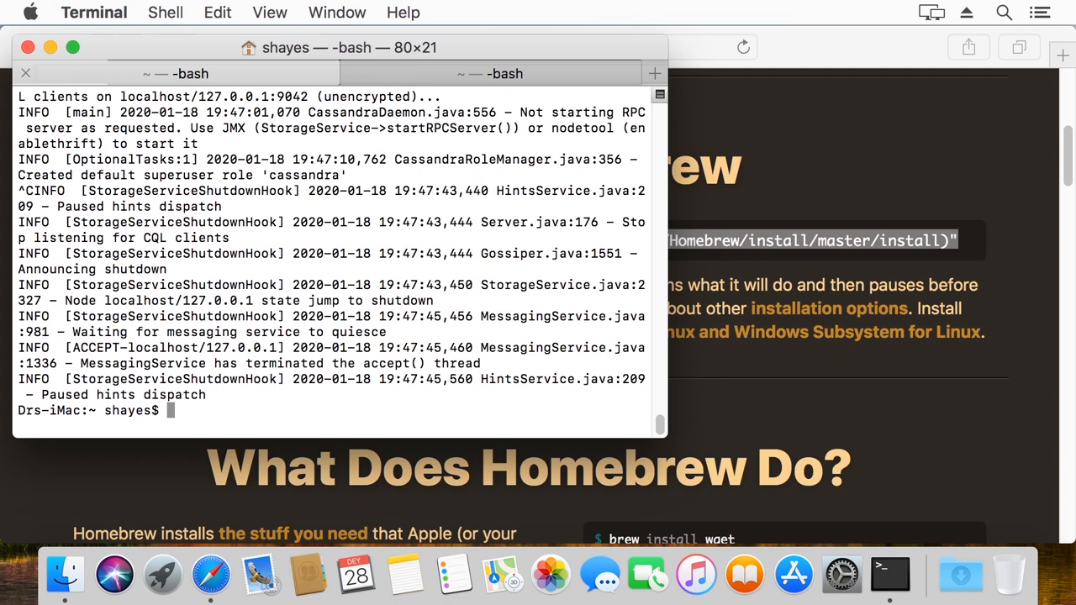
mouse_move(306, 70)
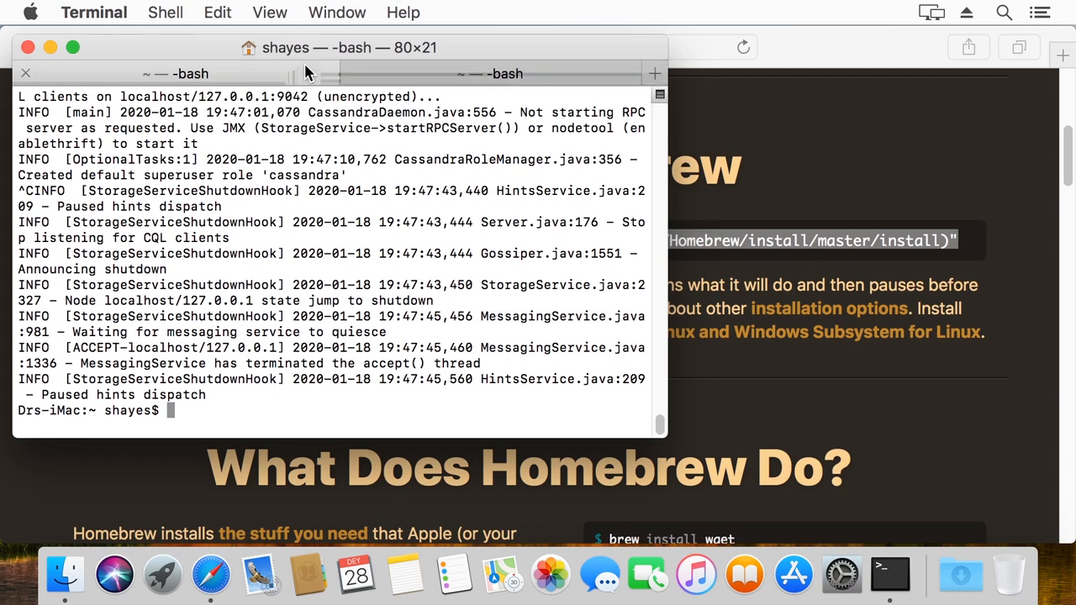